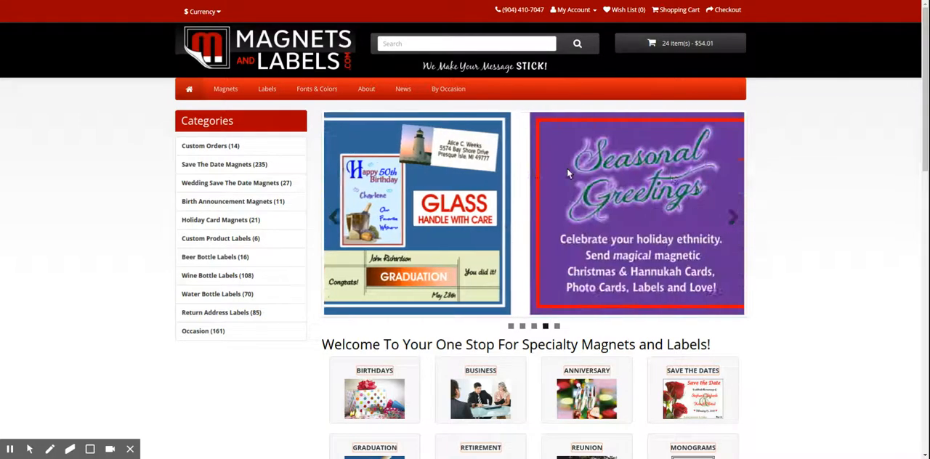
Go from the storefront's Shopping Cart to the Checkout page for the 24 save-the-date magnets order.
click(680, 44)
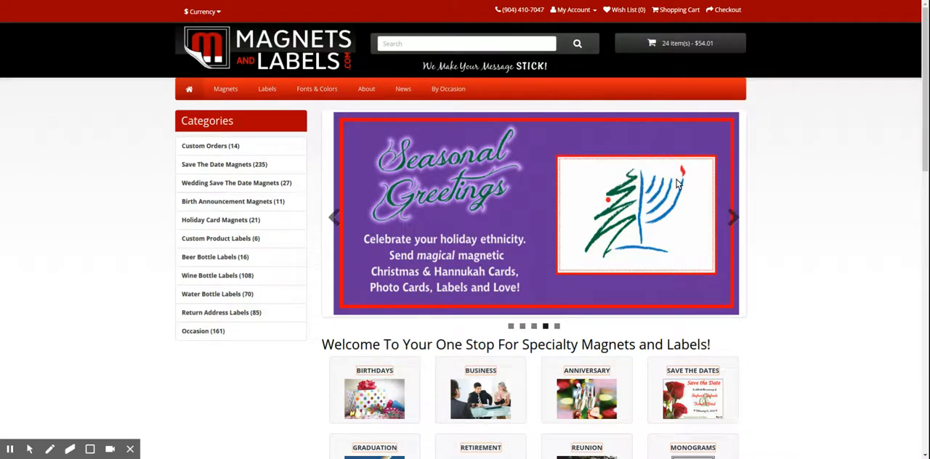
click(677, 9)
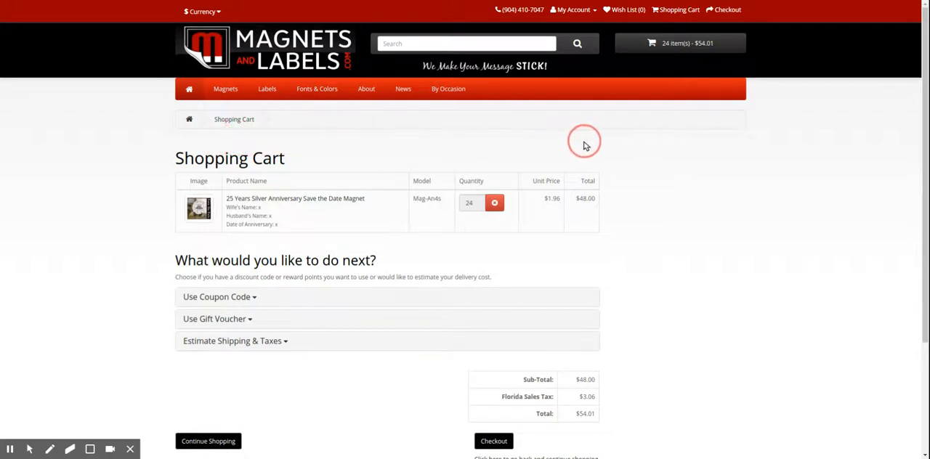
mouse_move(601, 142)
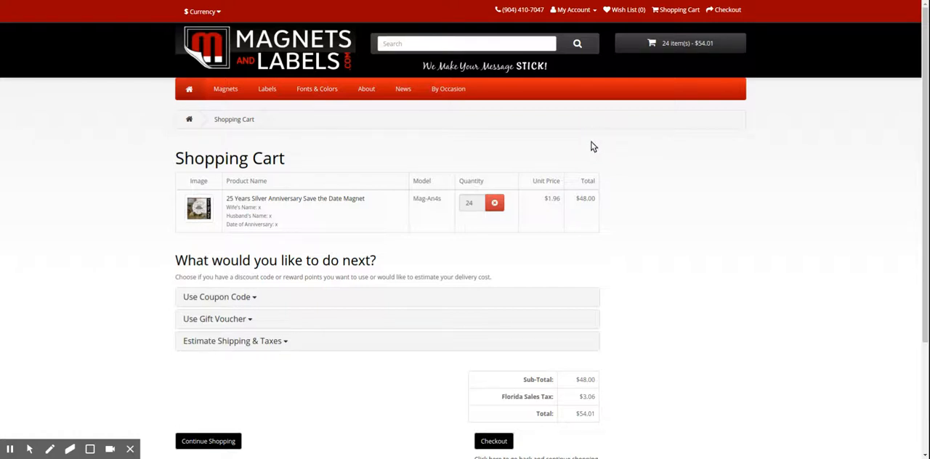
mouse_move(180, 142)
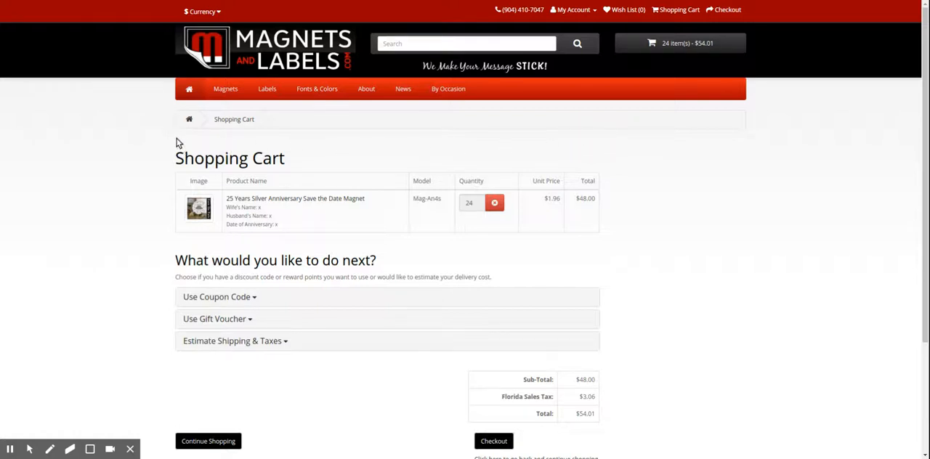
mouse_move(412, 257)
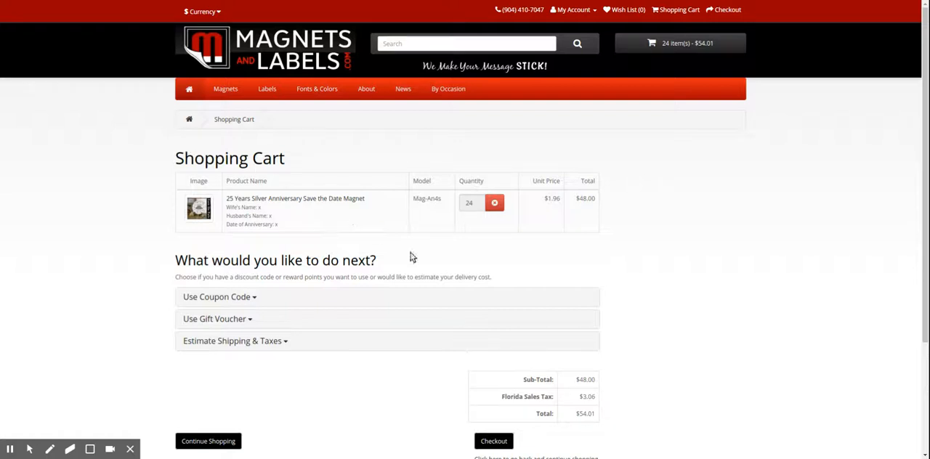
scroll(down, 3)
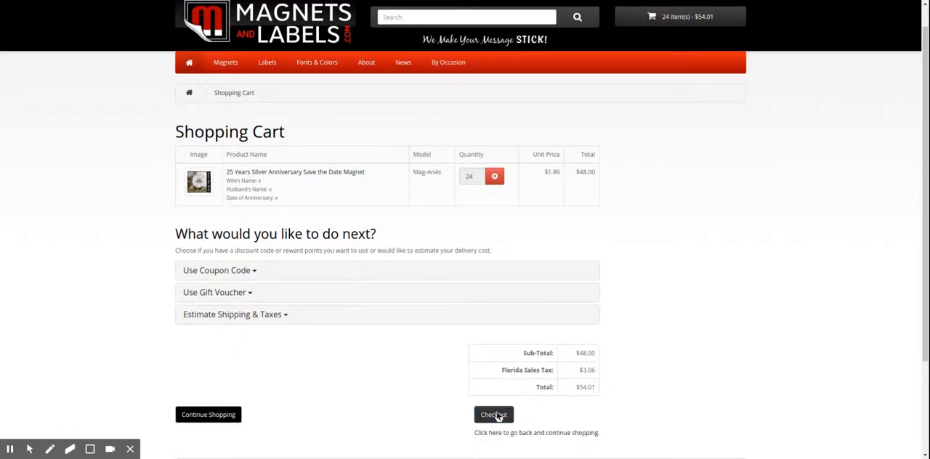
mouse_move(314, 189)
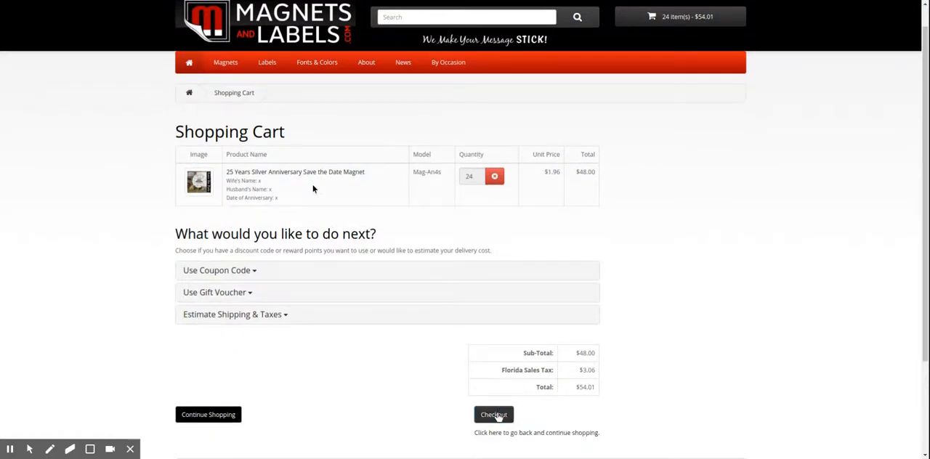
click(494, 414)
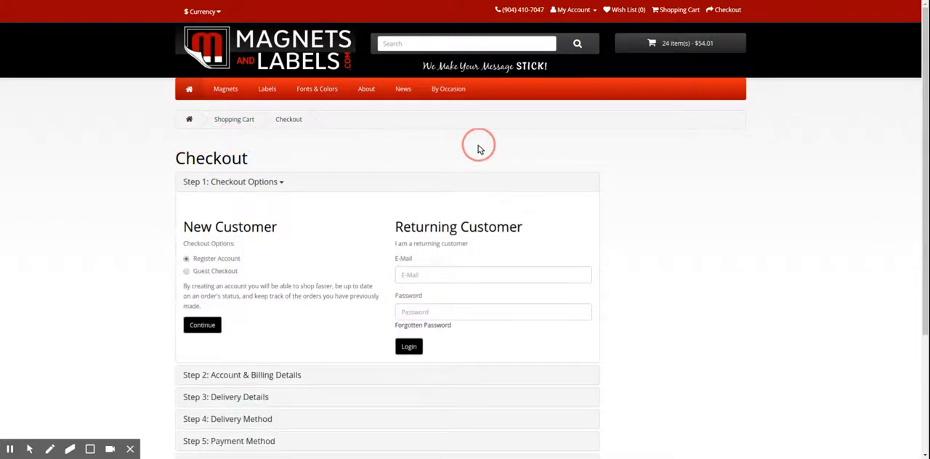
mouse_move(162, 6)
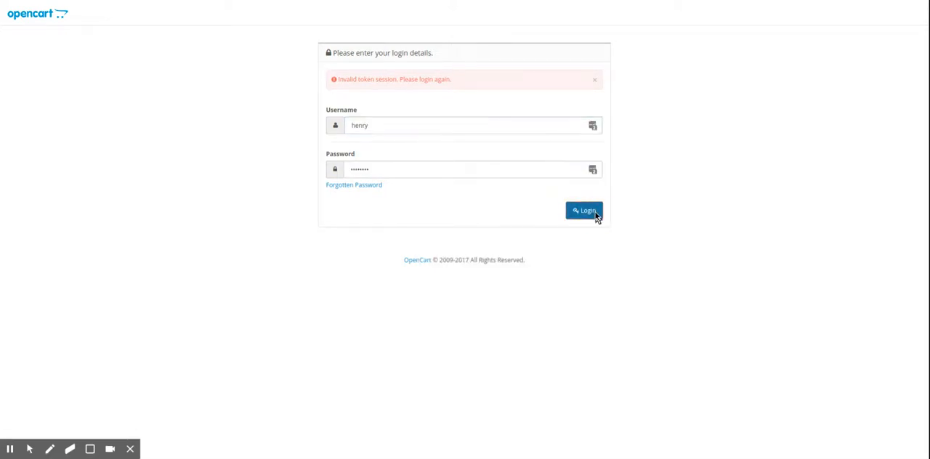
Log in to the admin panel and land on the dashboard.
click(584, 211)
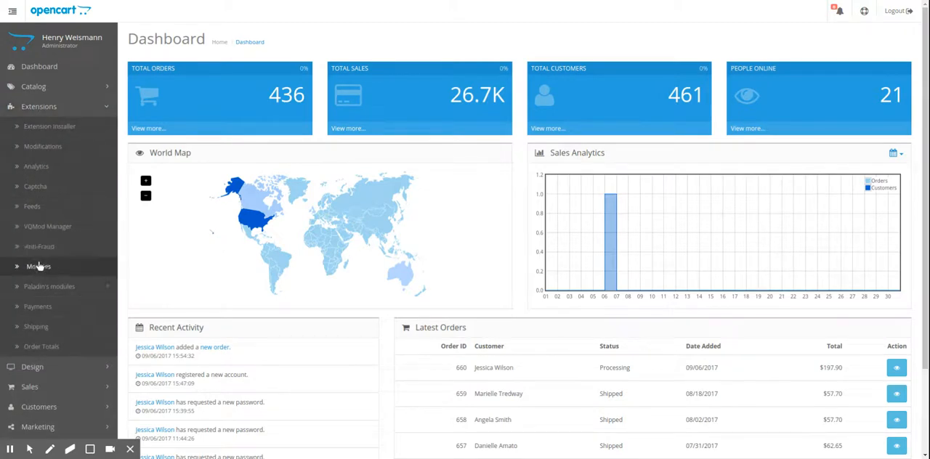
Show the Extensions > Modules list and scroll to the HTML Content entry.
click(40, 267)
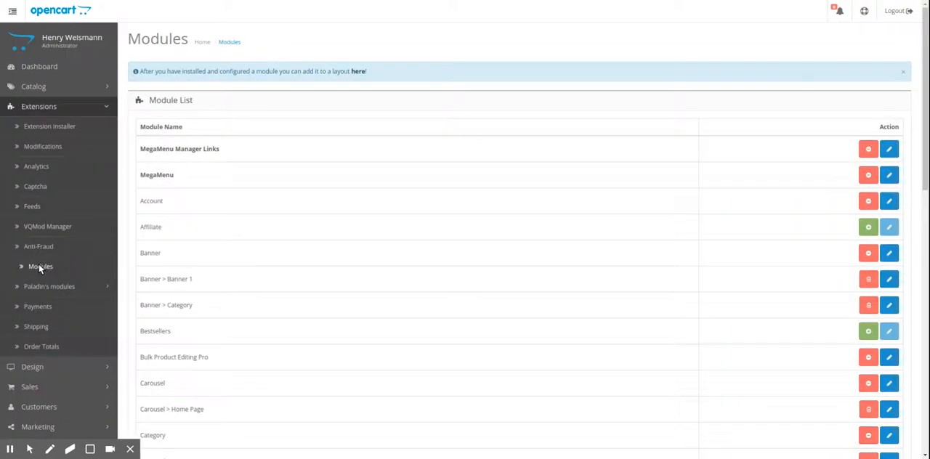
scroll(down, 3)
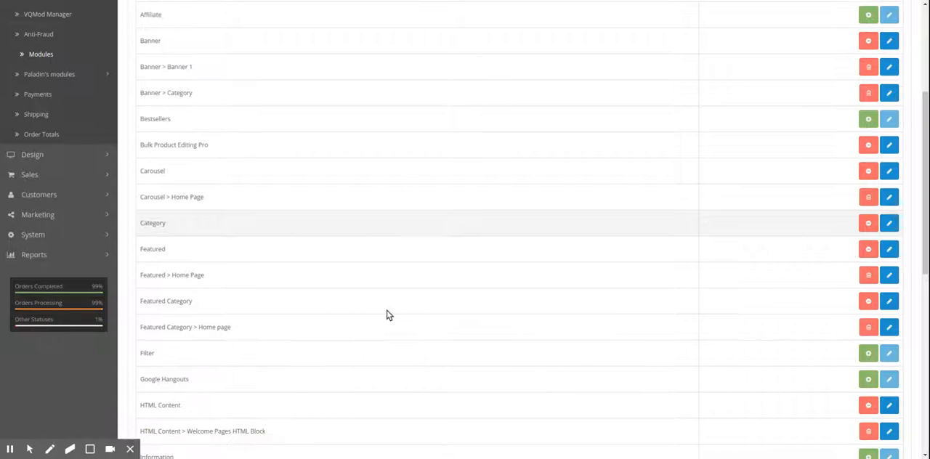
scroll(down, 3)
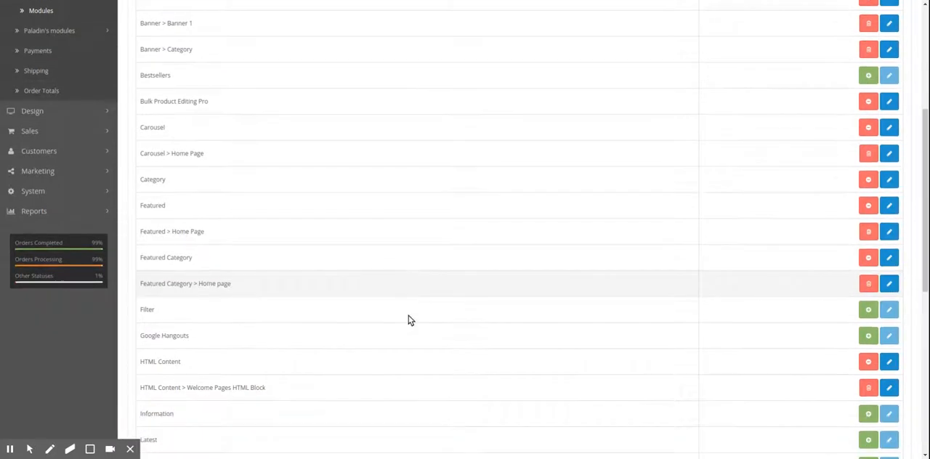
scroll(down, 3)
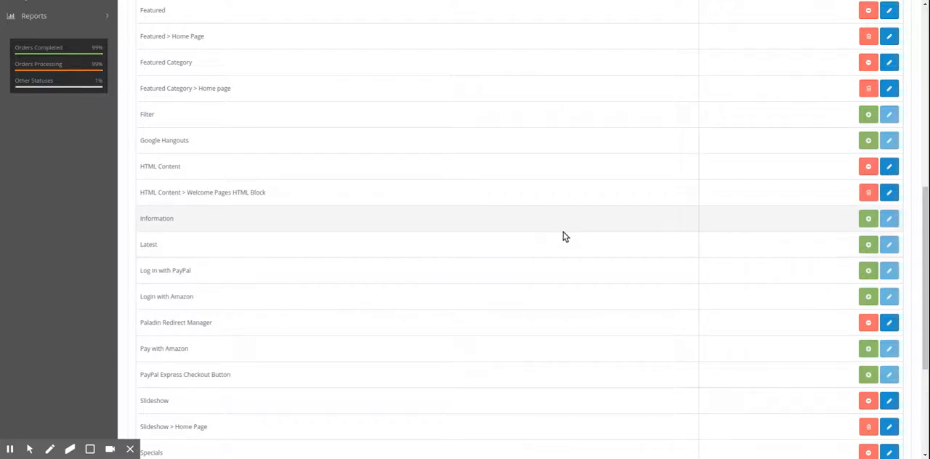
mouse_move(537, 218)
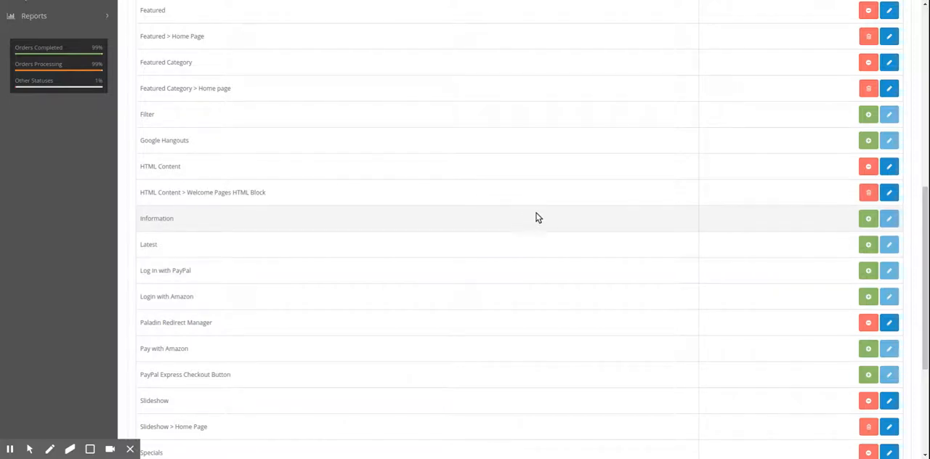
mouse_move(717, 223)
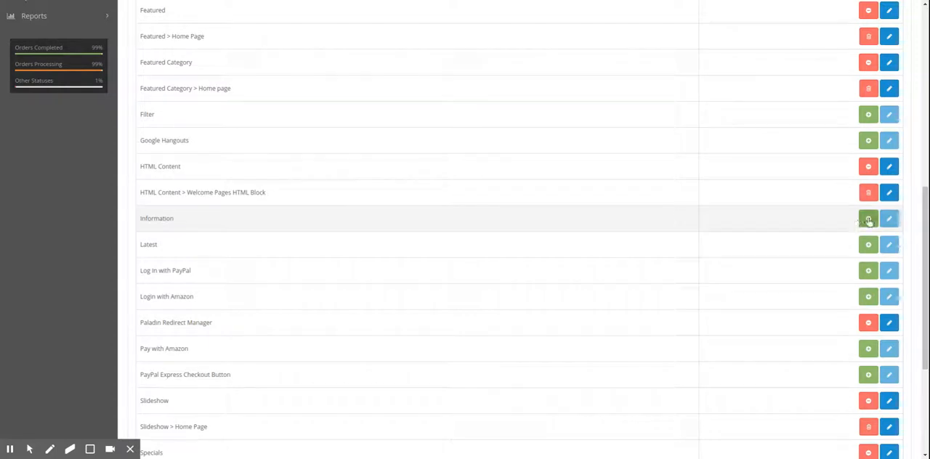
scroll(down, 3)
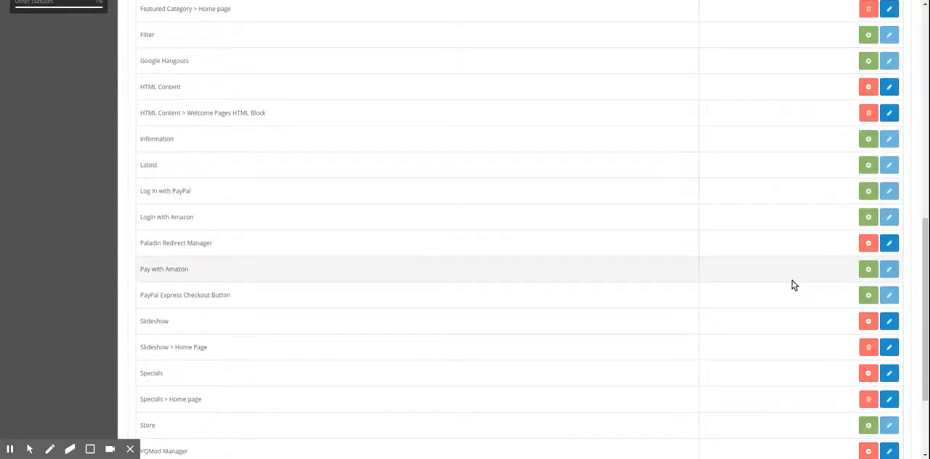
scroll(up, 3)
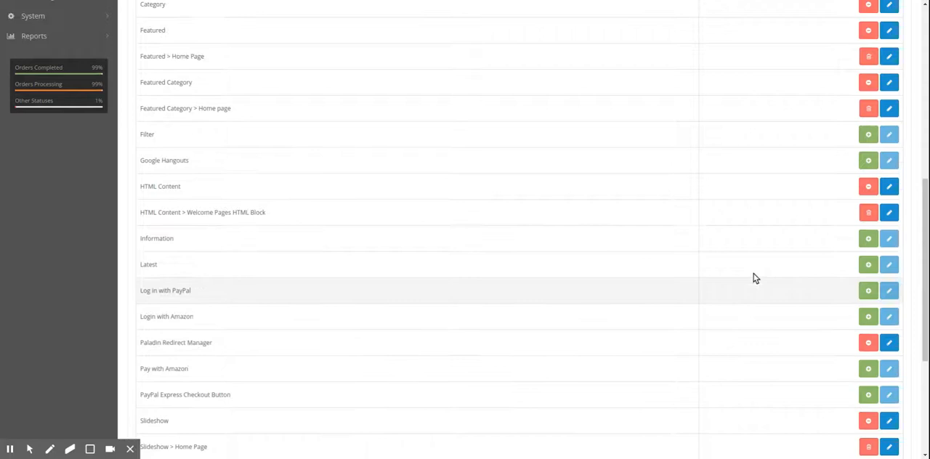
scroll(up, 3)
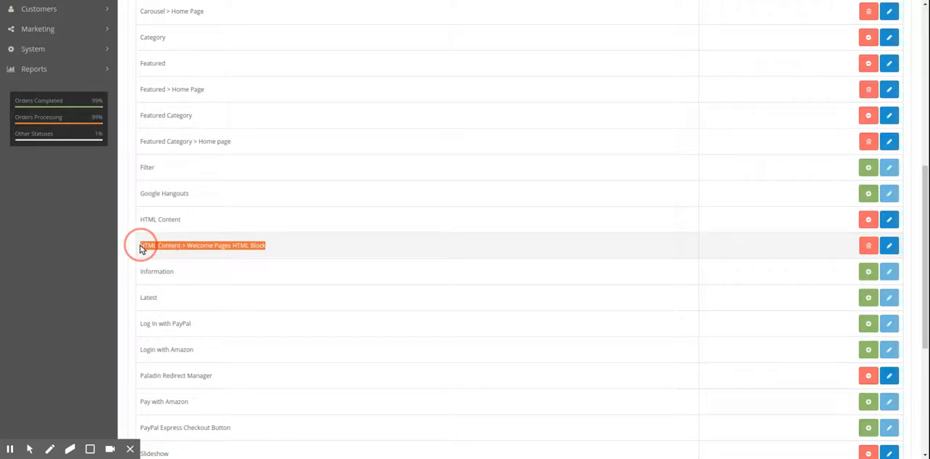
mouse_move(269, 247)
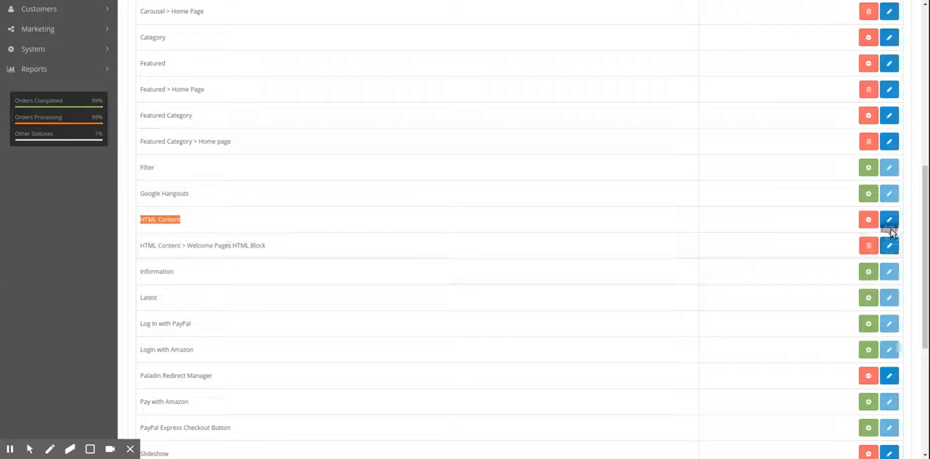
Create a new HTML Content module named 'Delayed Orders' with the Florida hurricane delay notice.
click(889, 220)
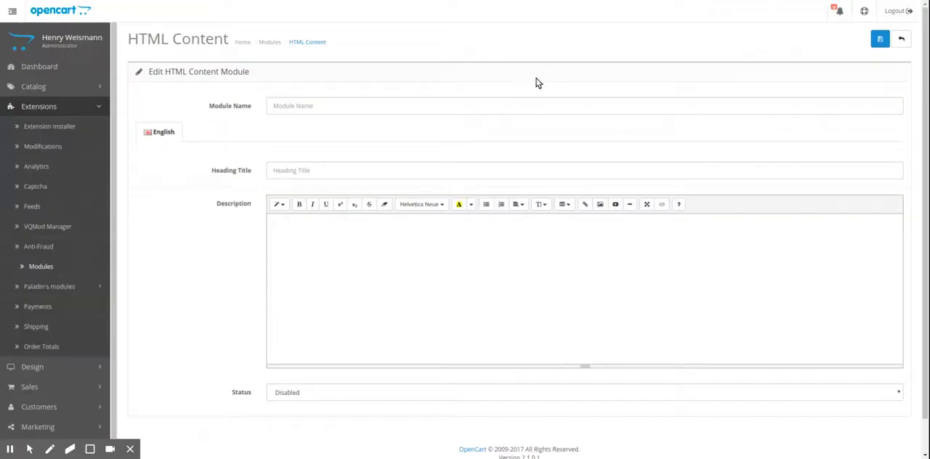
click(459, 105)
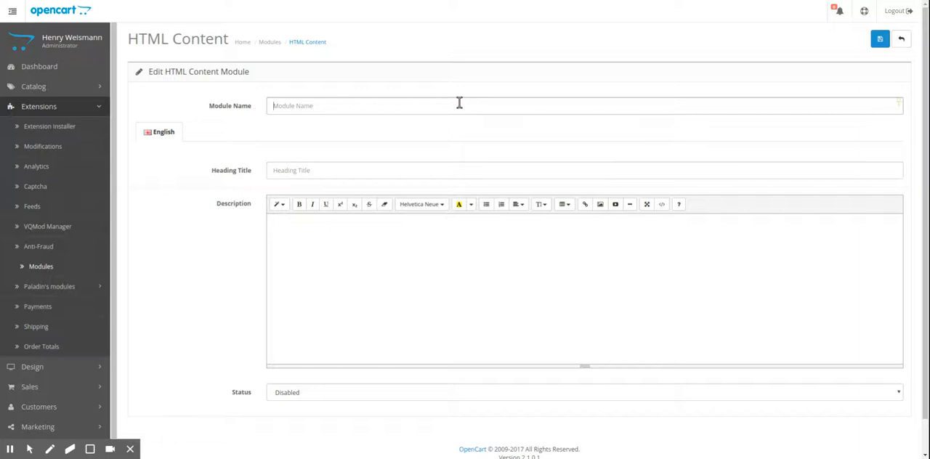
text(Delayed Orders)
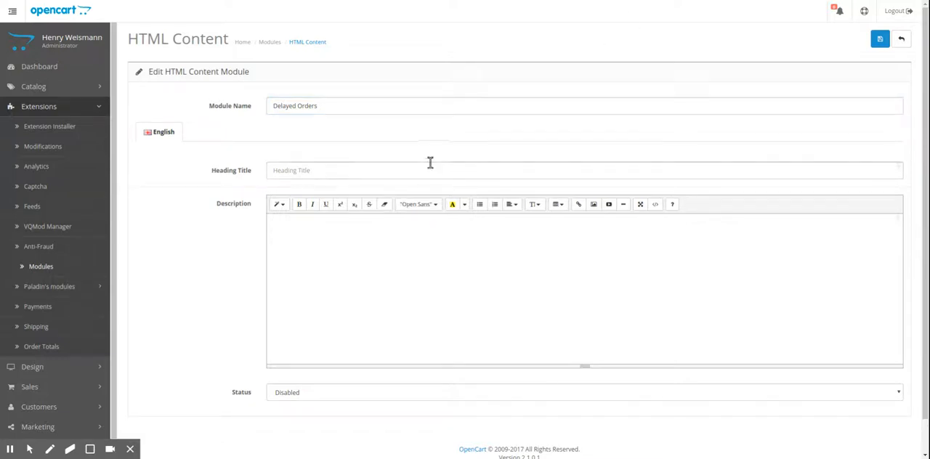
text(Please note our offices are located on the eastern coast of Florida and there may be a delay in processing ntil the hurricane is over.  Thank you for your patience.)
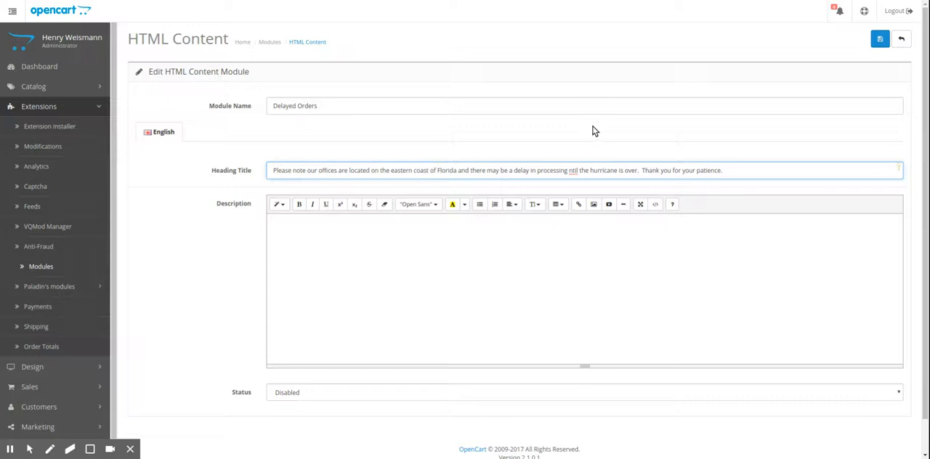
Re-enter the hurricane notice as the description and apply a larger text style to it.
triple_click(457, 170)
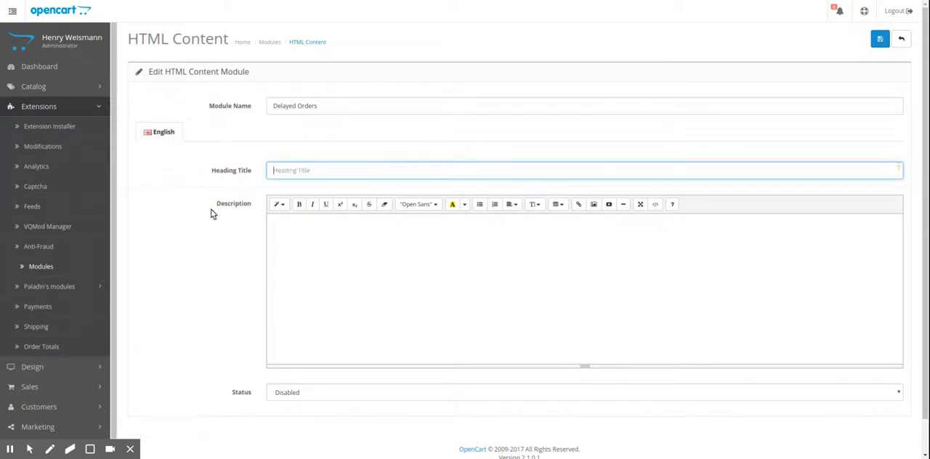
text(Please note our offices are located on the eastern coast of Florida and there may be a delay in processing ntil the hurricane is over.  Thank you for your patience.)
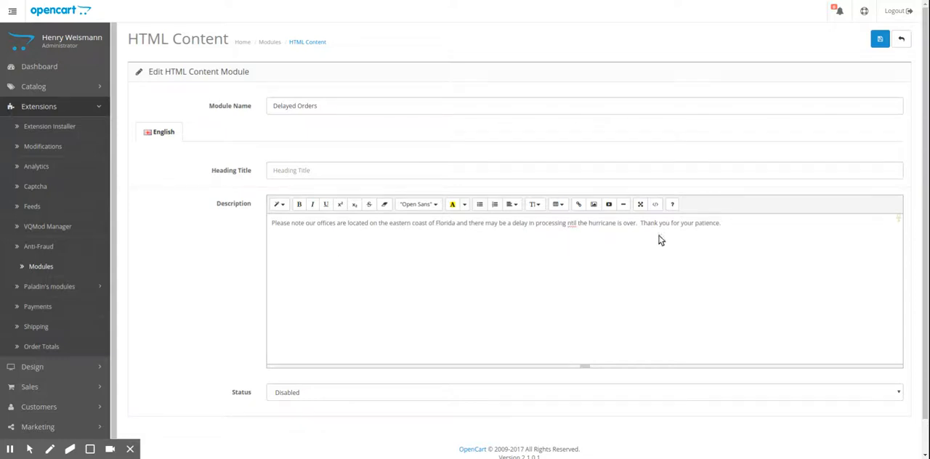
click(278, 203)
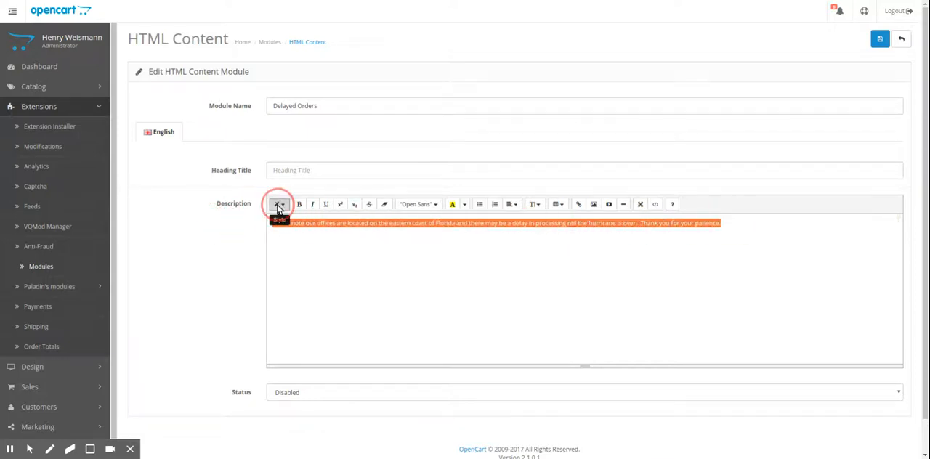
click(279, 204)
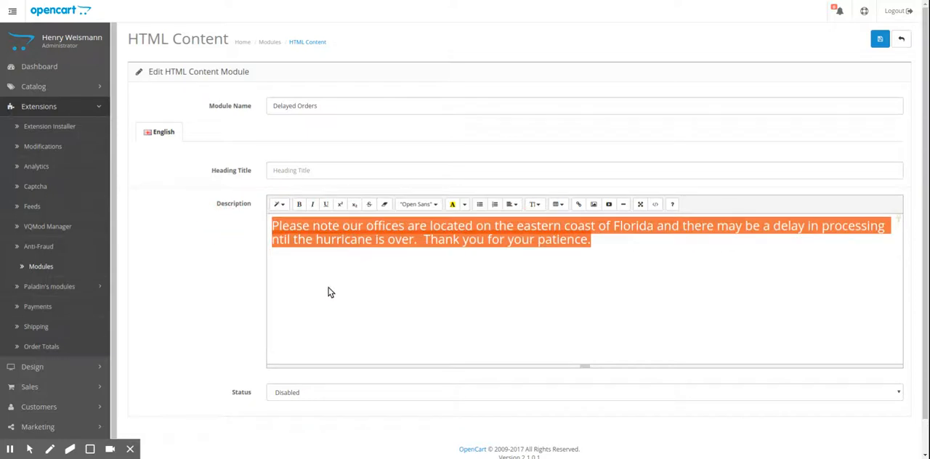
mouse_move(622, 12)
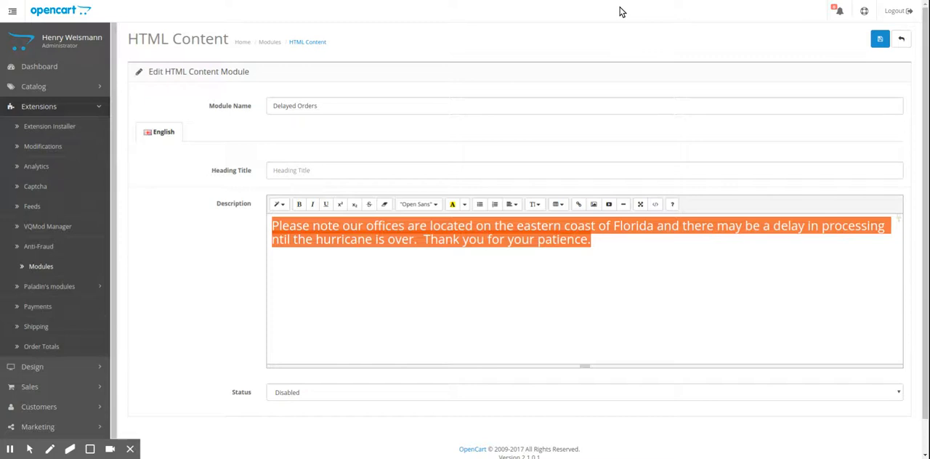
Enter 'Please Note' as the heading title and set the module status to Enabled.
click(356, 170)
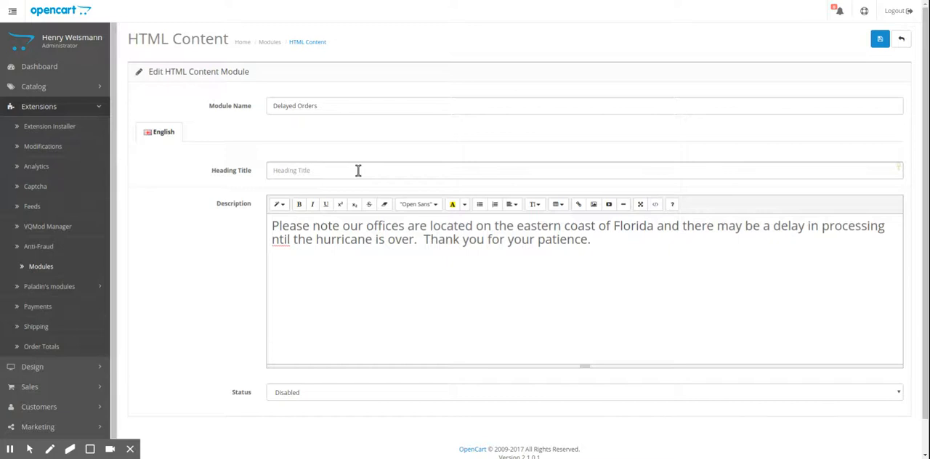
text(P)
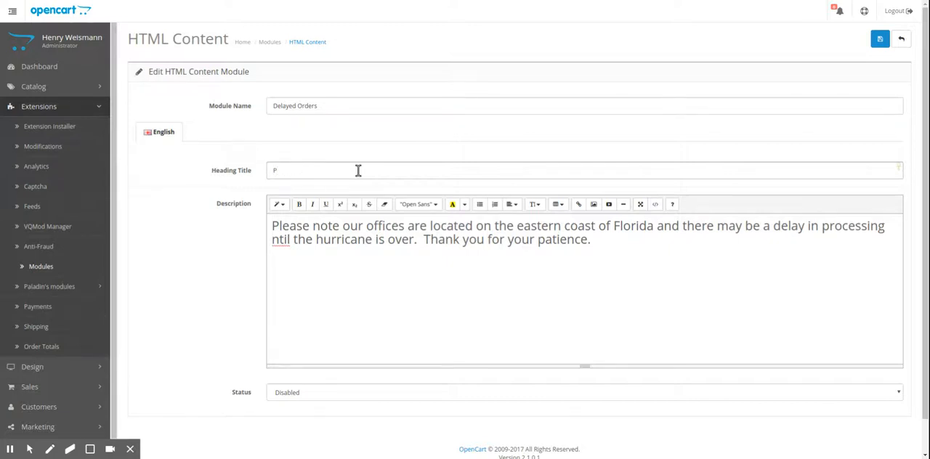
text(le)
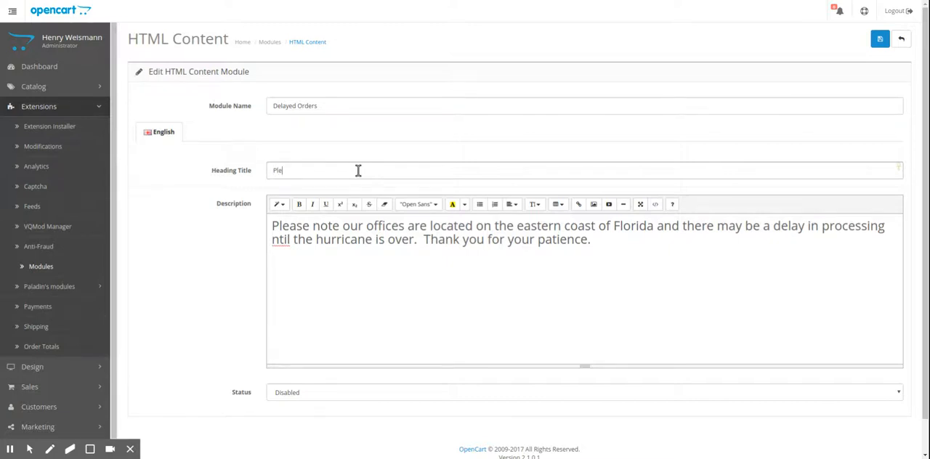
text(ase)
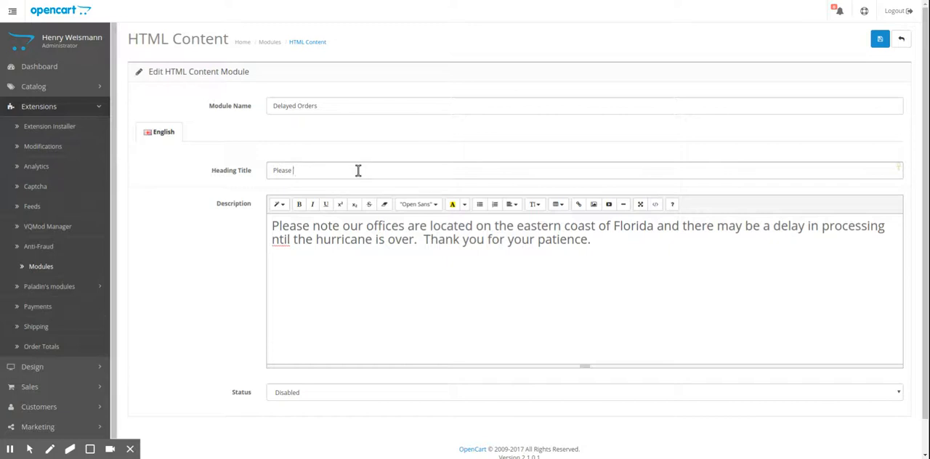
text(Note)
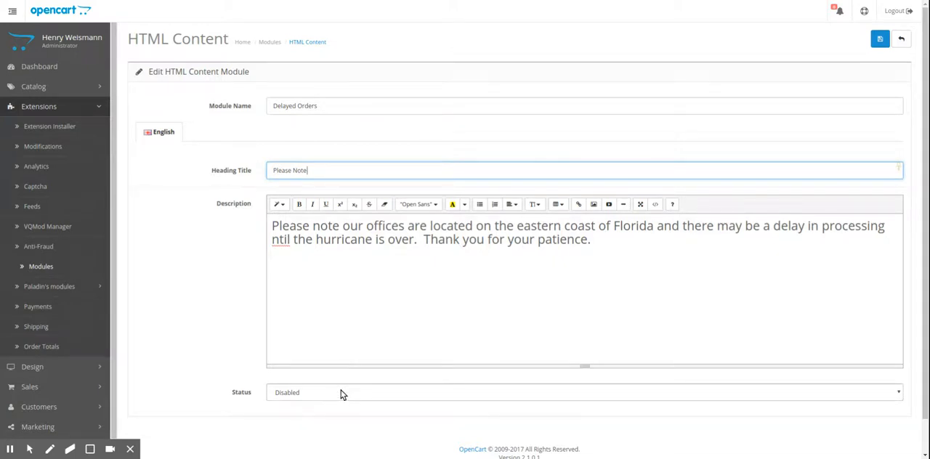
click(584, 393)
text(u)
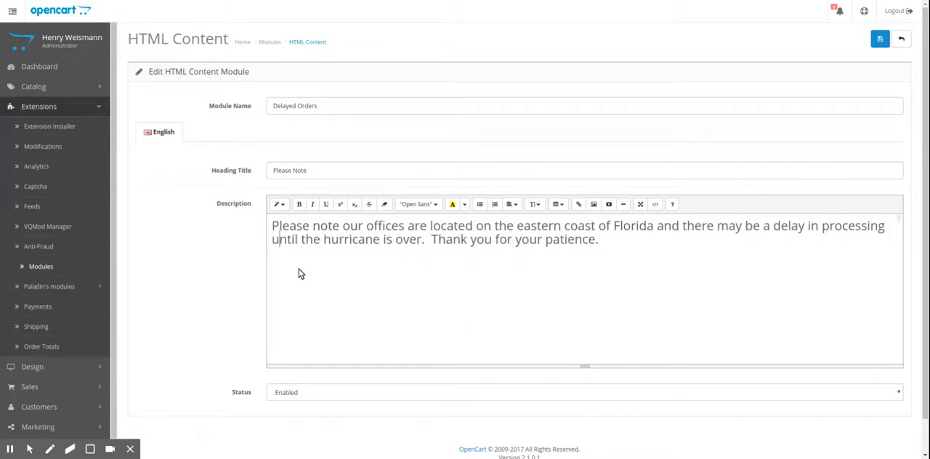
mouse_move(326, 278)
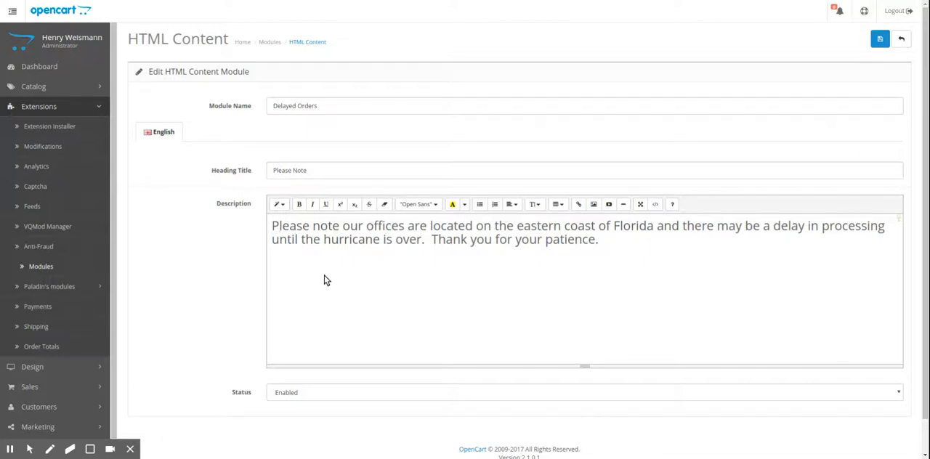
mouse_move(418, 281)
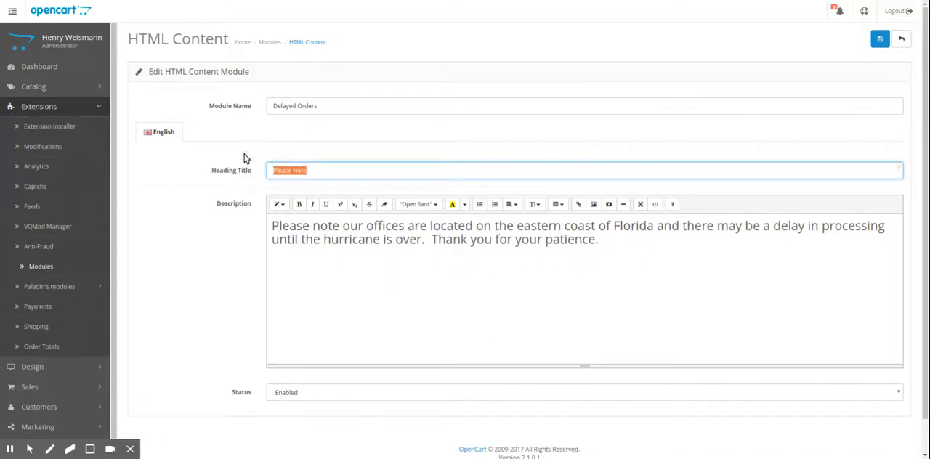
Replace the heading title with 'Hurricane Sandy'.
text(Hi)
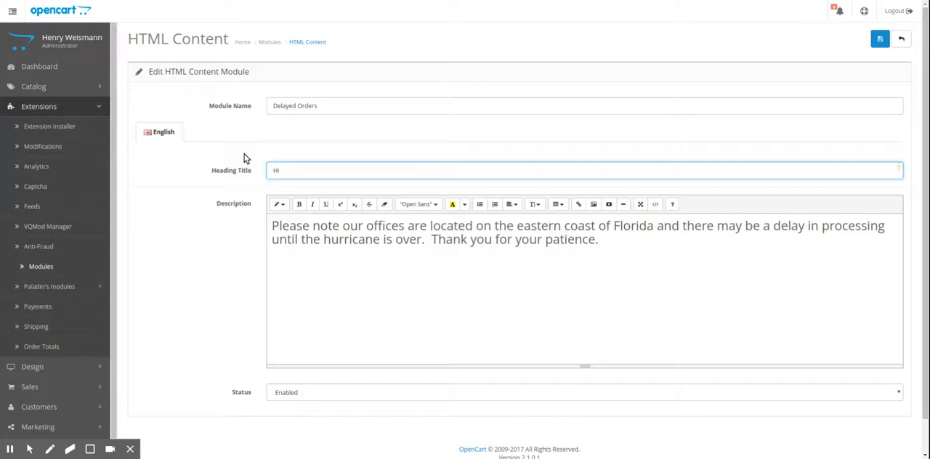
text(Hurricane Sa)
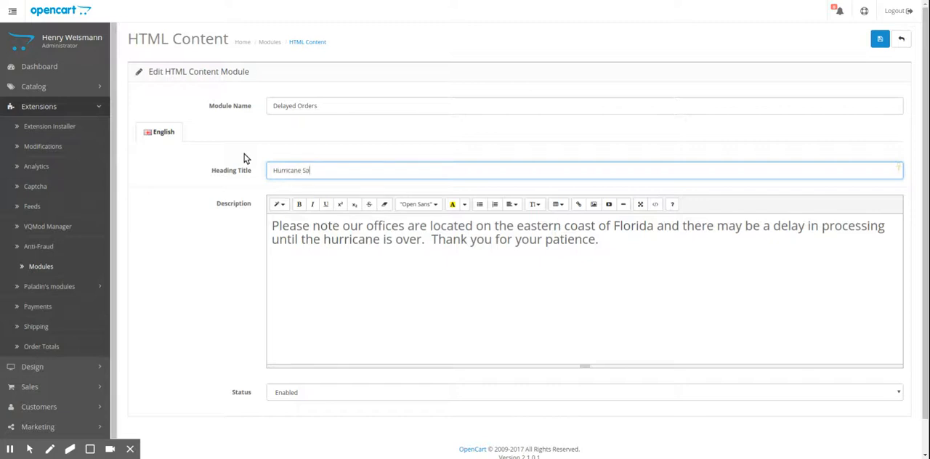
text(ndy)
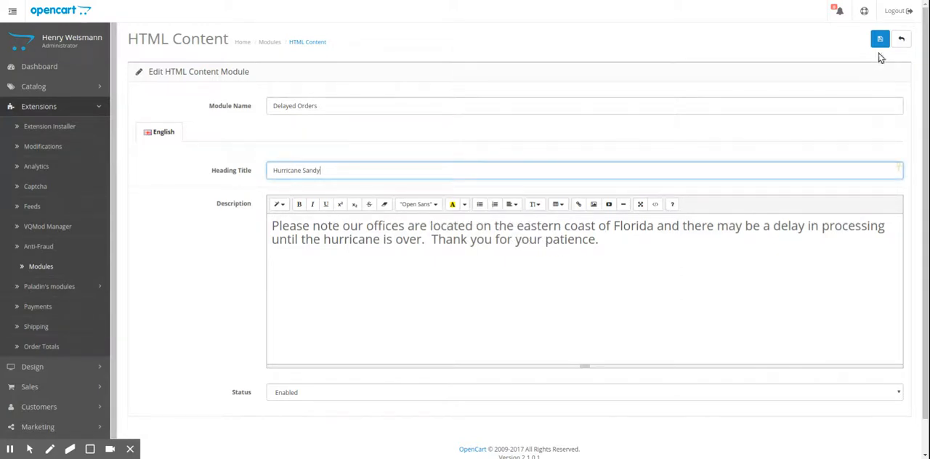
click(879, 37)
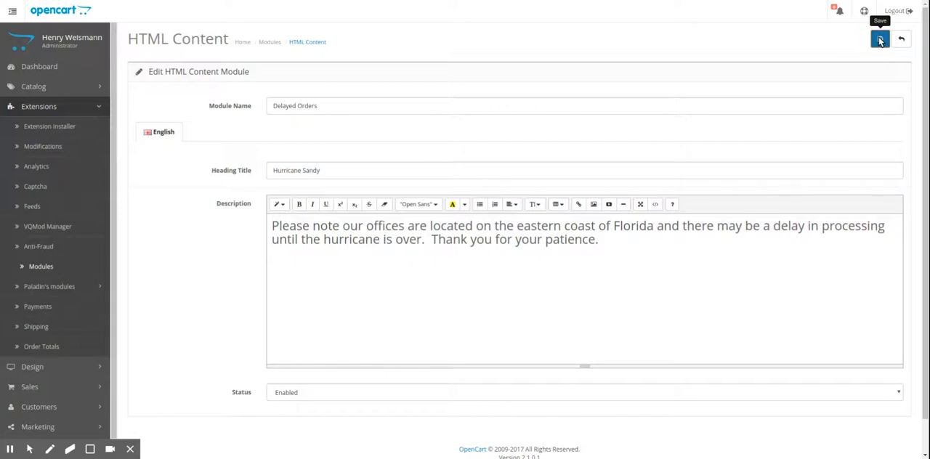
Save the module, retitle its heading 'Hurricane Irma Notice', and save again.
click(878, 37)
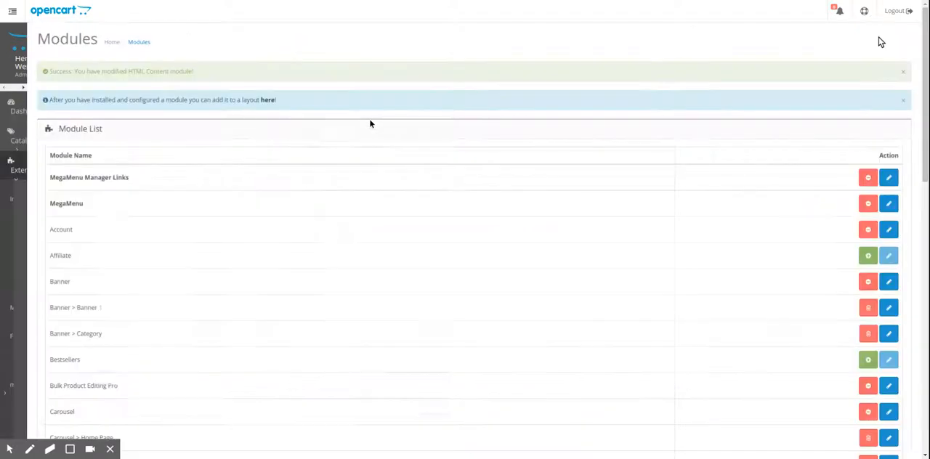
click(12, 10)
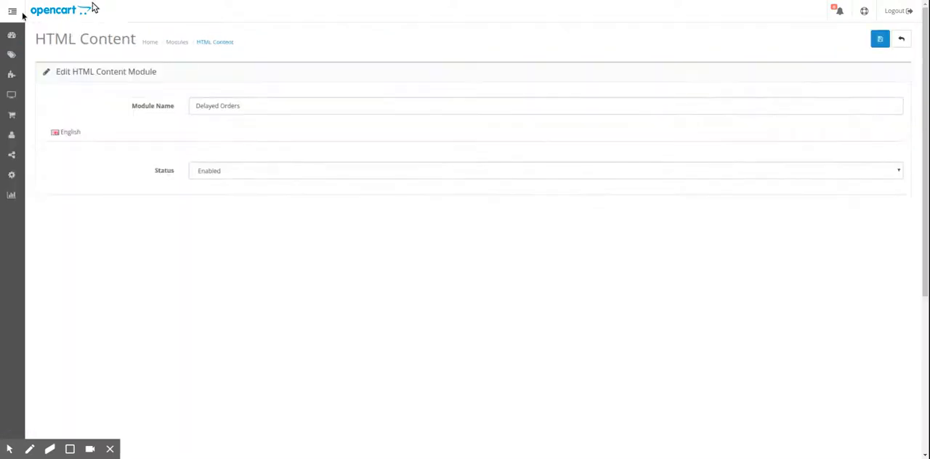
click(12, 11)
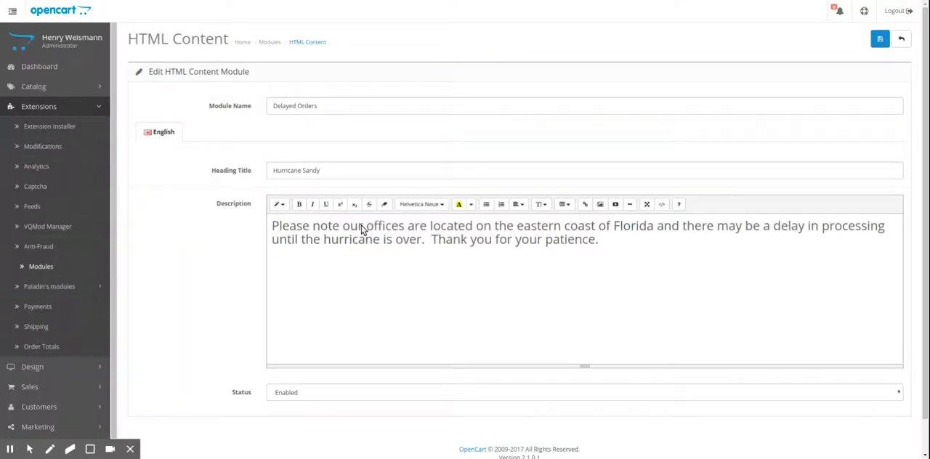
double_click(308, 170)
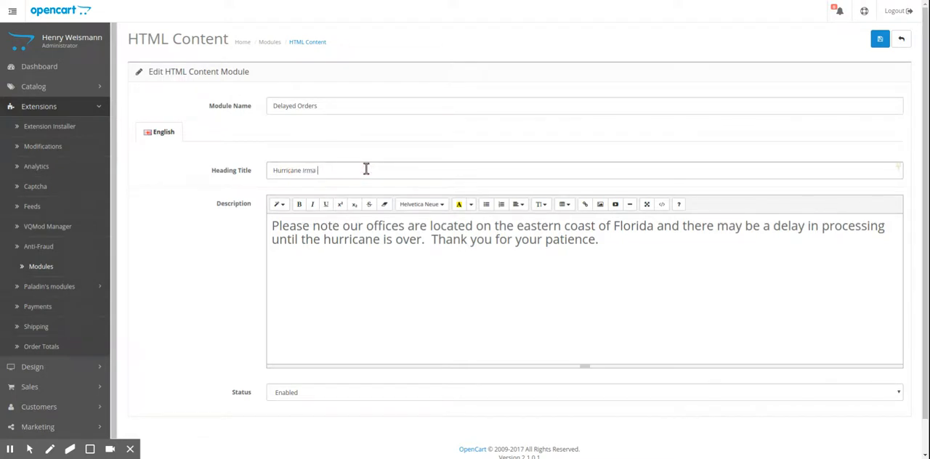
text(Notice)
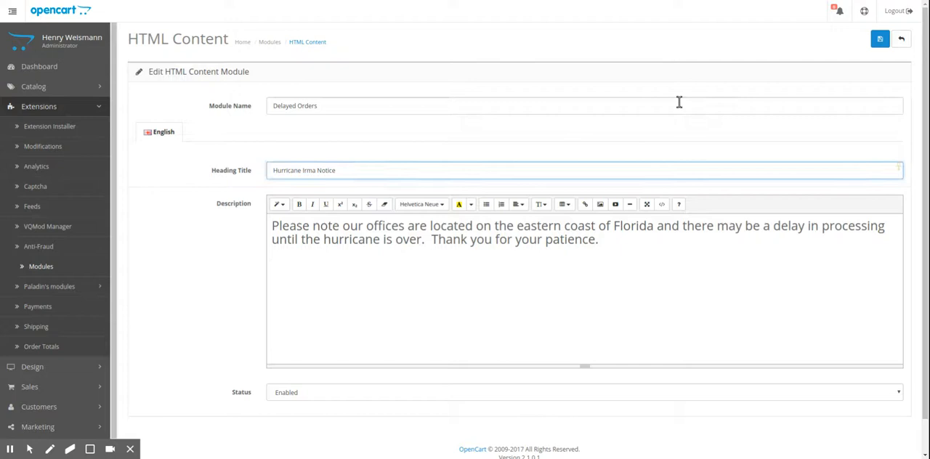
click(879, 38)
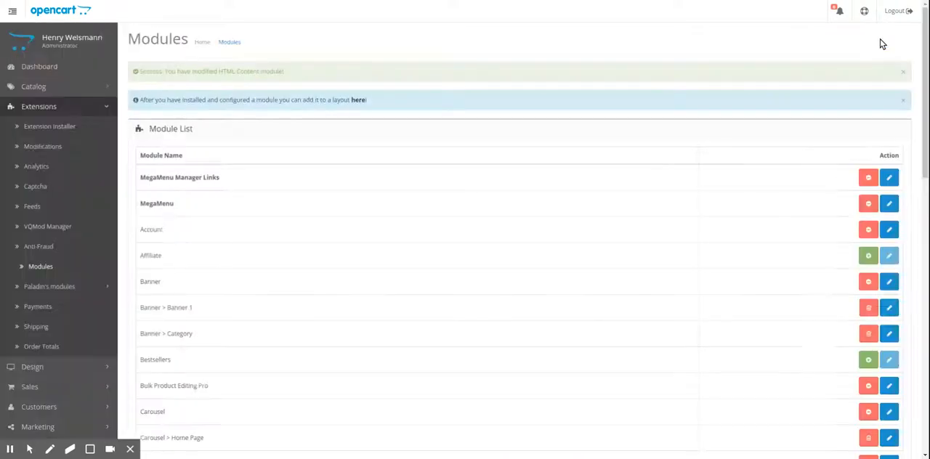
Delete the duplicate Delayed Orders module and bring up the remaining one for editing.
scroll(down, 3)
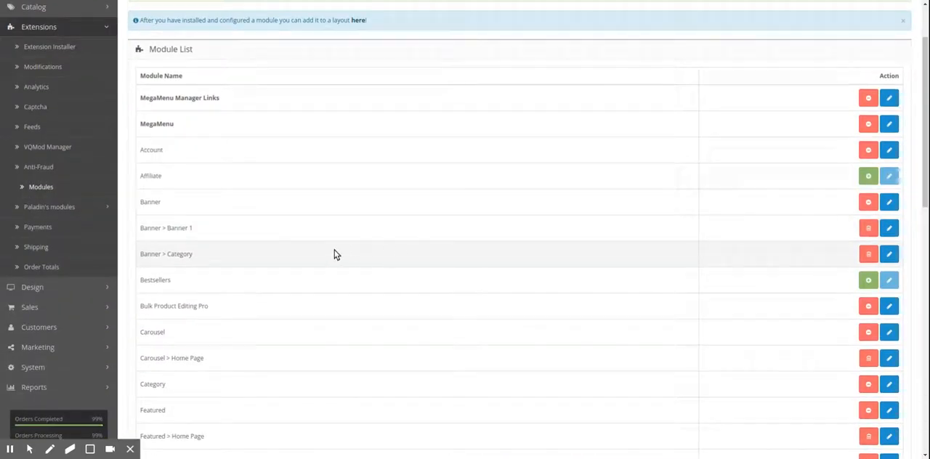
scroll(down, 3)
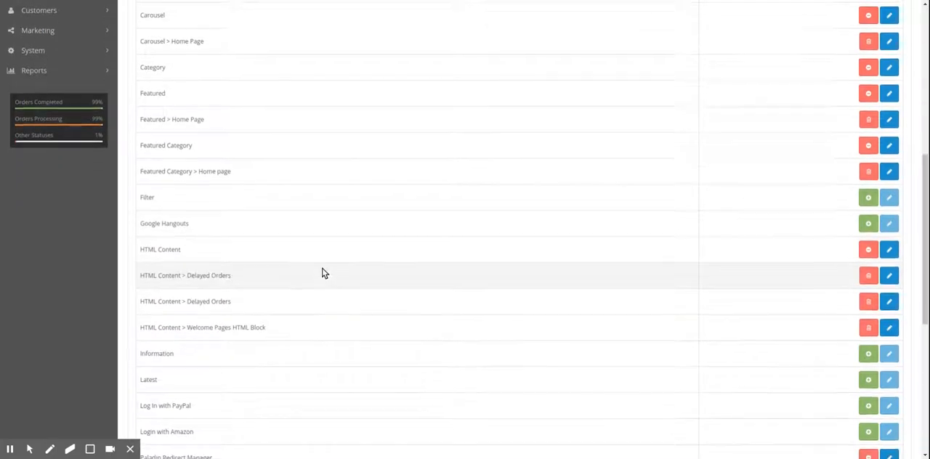
scroll(down, 3)
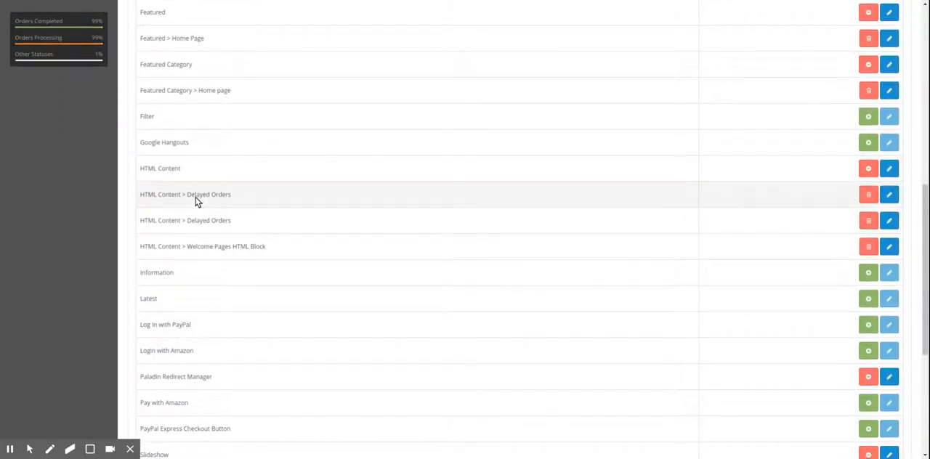
mouse_move(206, 221)
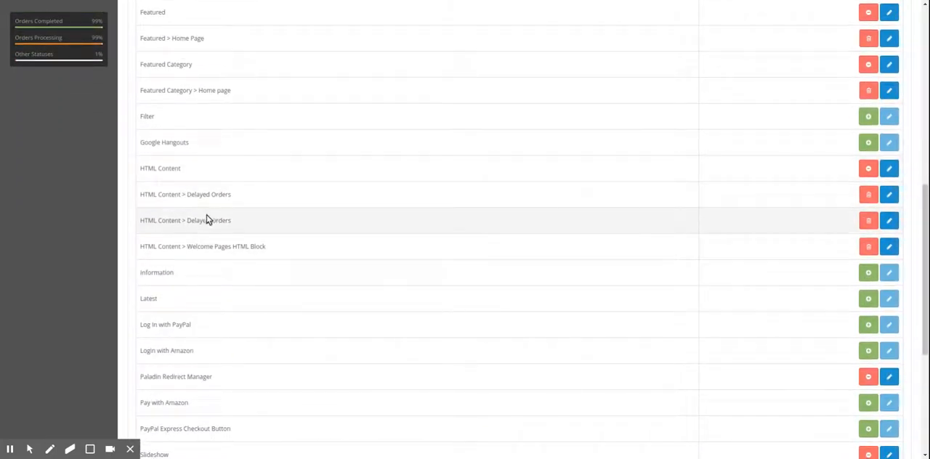
mouse_move(869, 195)
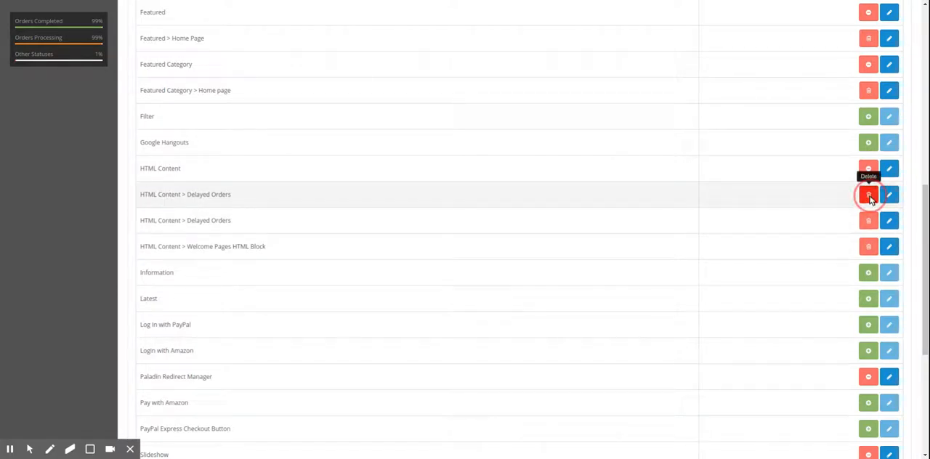
click(869, 195)
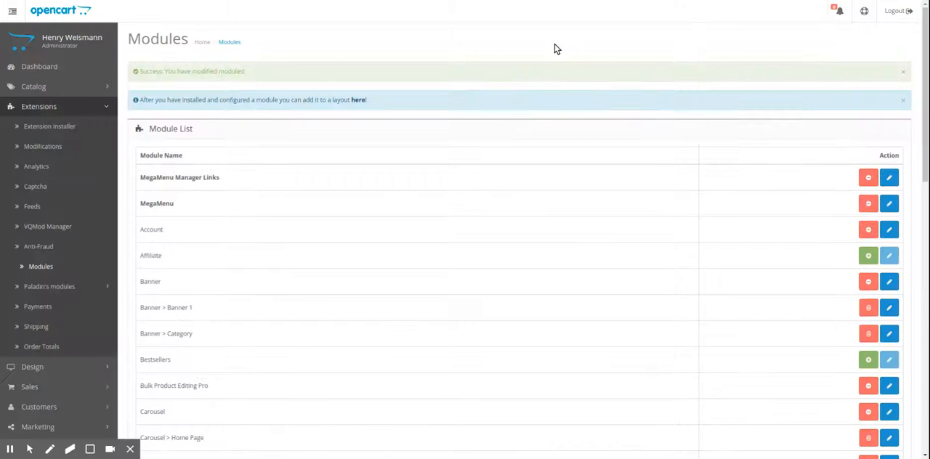
scroll(down, 3)
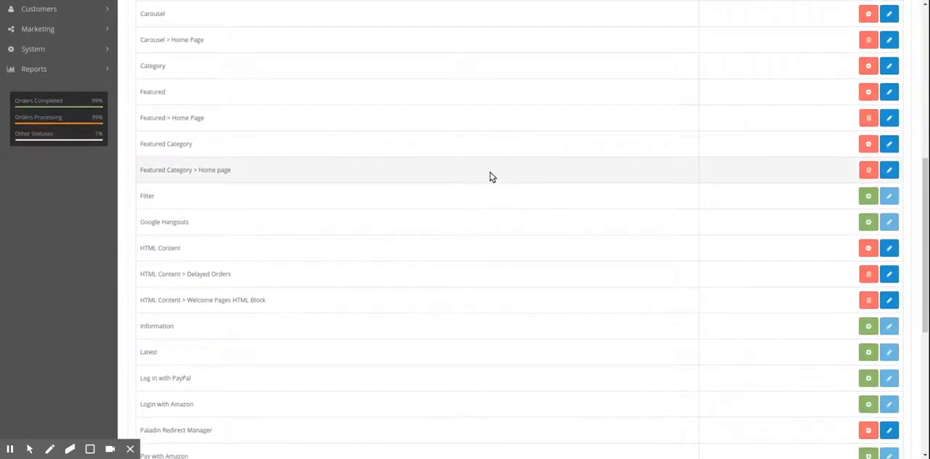
scroll(down, 3)
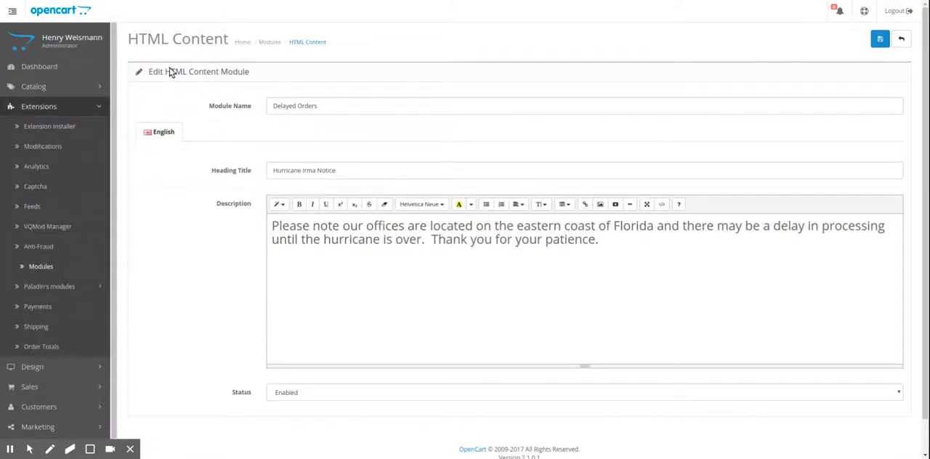
mouse_move(880, 38)
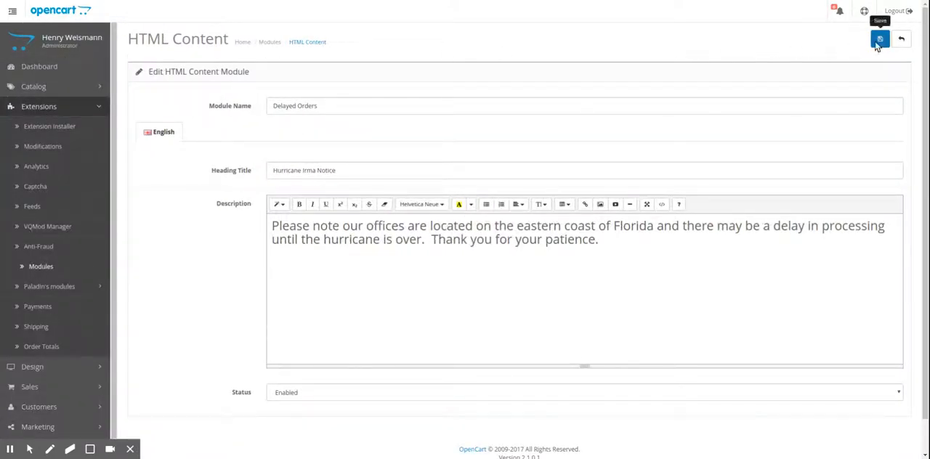
Save the Delayed Orders module and review the module list's single Delayed Orders entry.
click(879, 38)
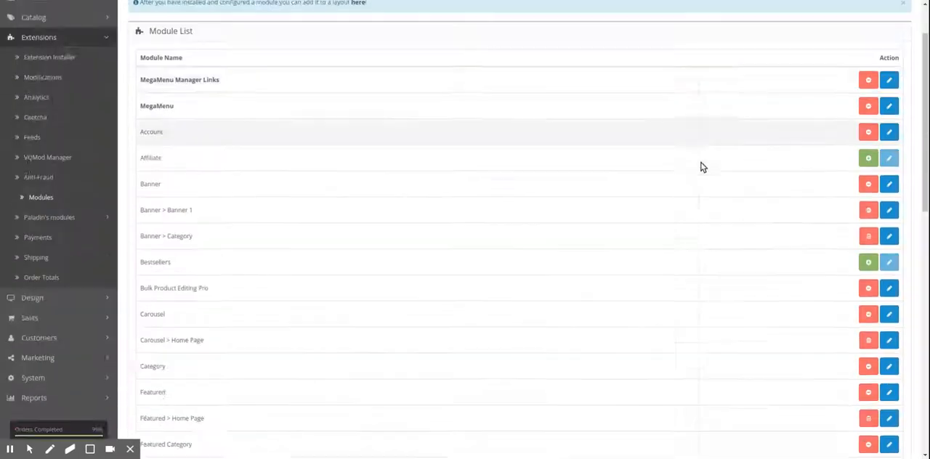
scroll(down, 3)
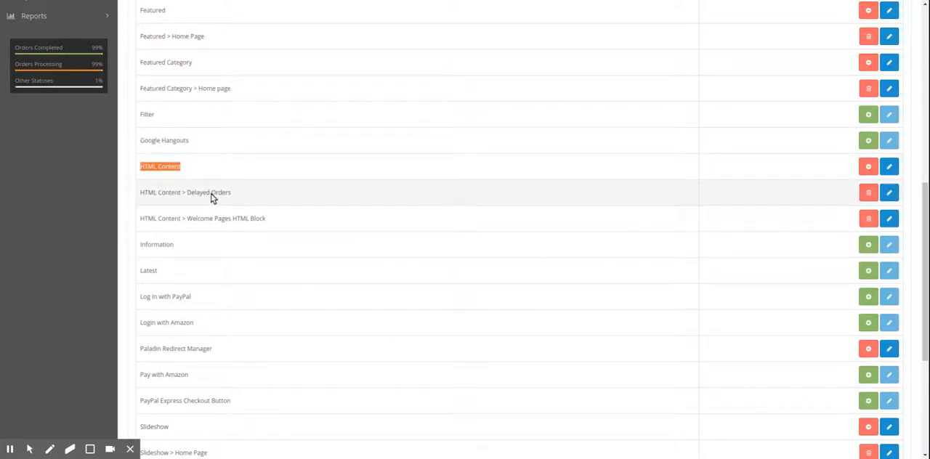
mouse_move(233, 197)
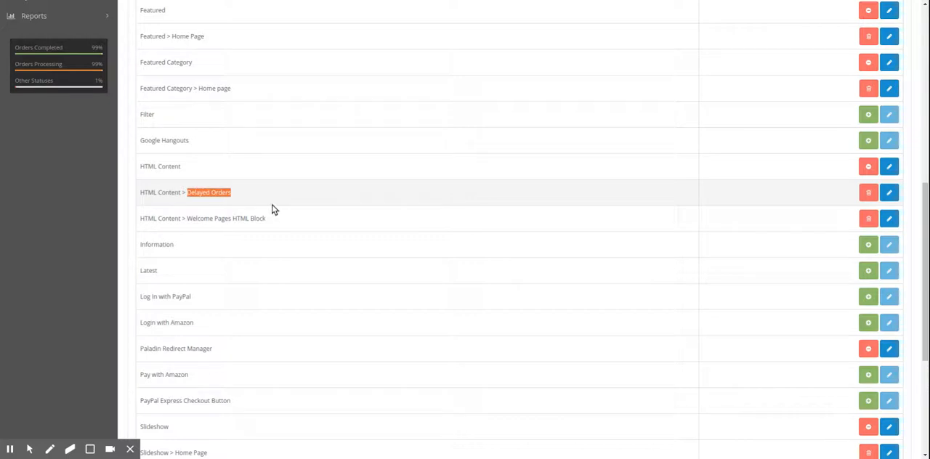
scroll(up, 3)
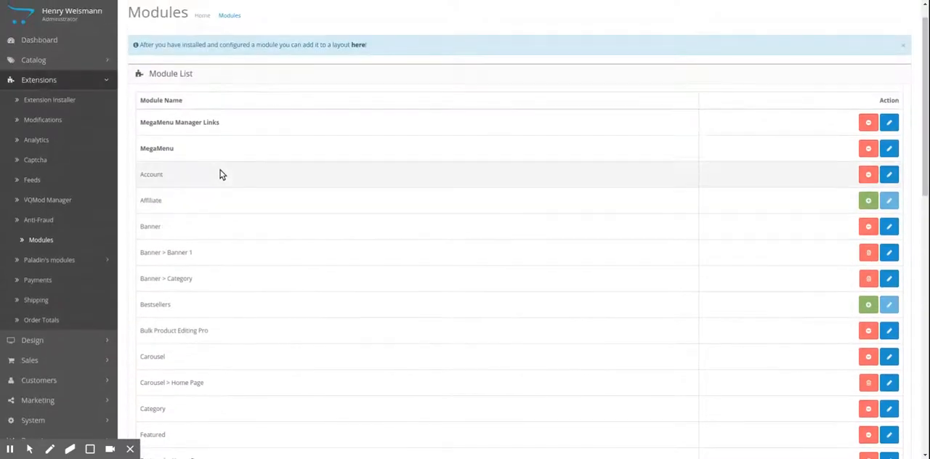
mouse_move(296, 198)
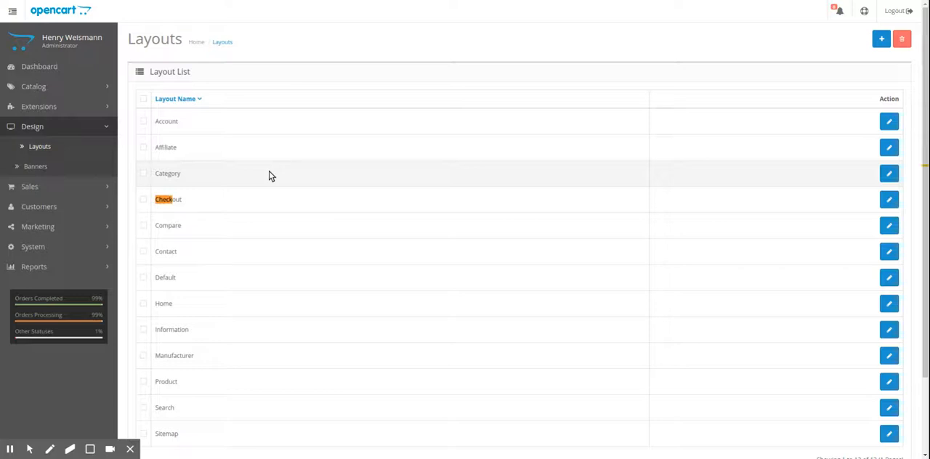
mouse_move(174, 203)
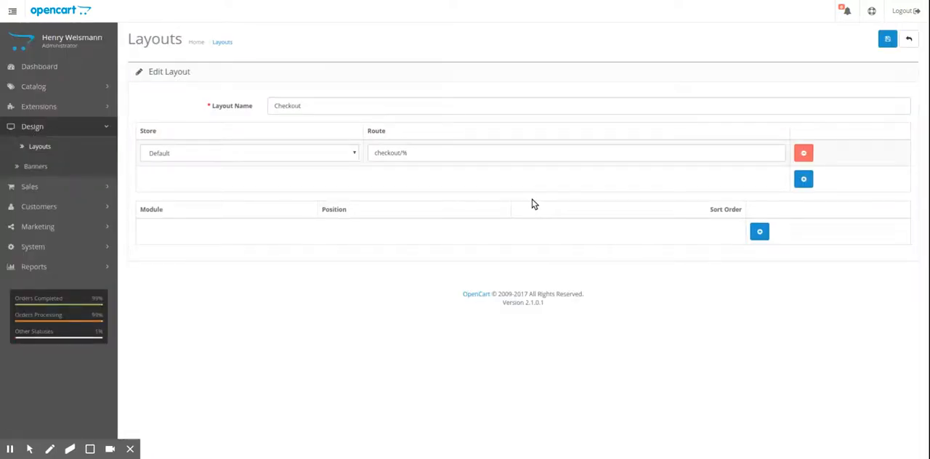
mouse_move(458, 202)
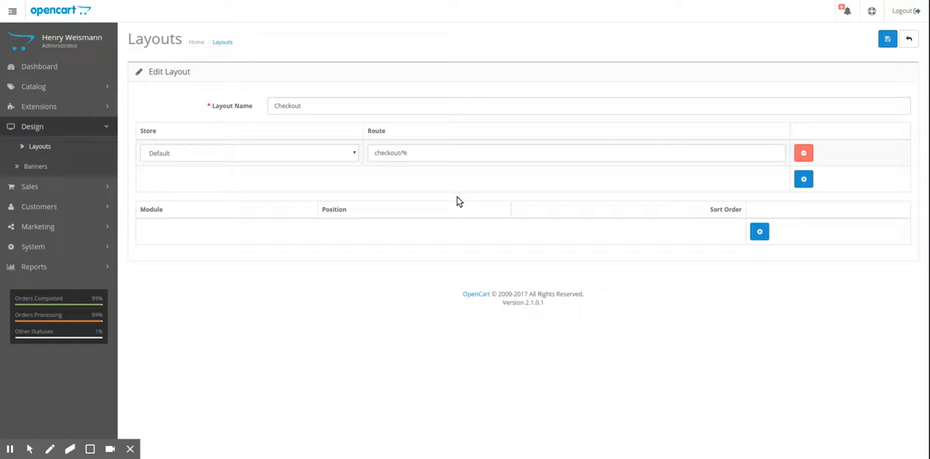
mouse_move(433, 206)
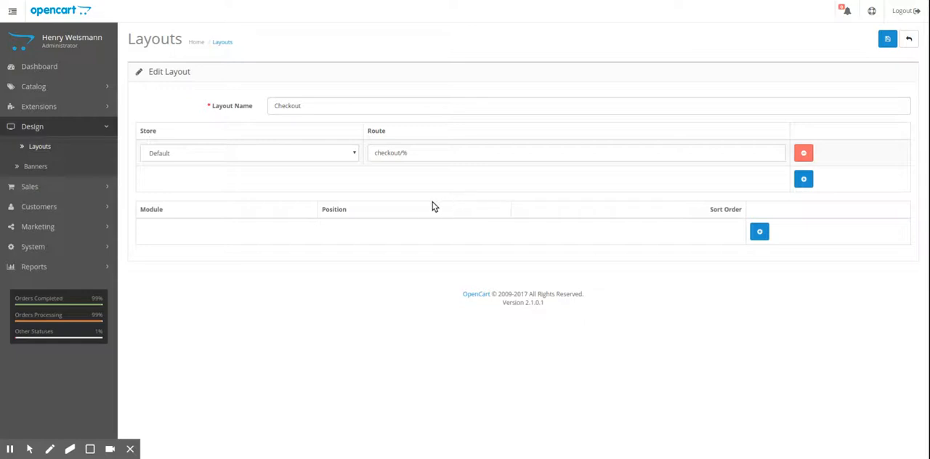
mouse_move(407, 212)
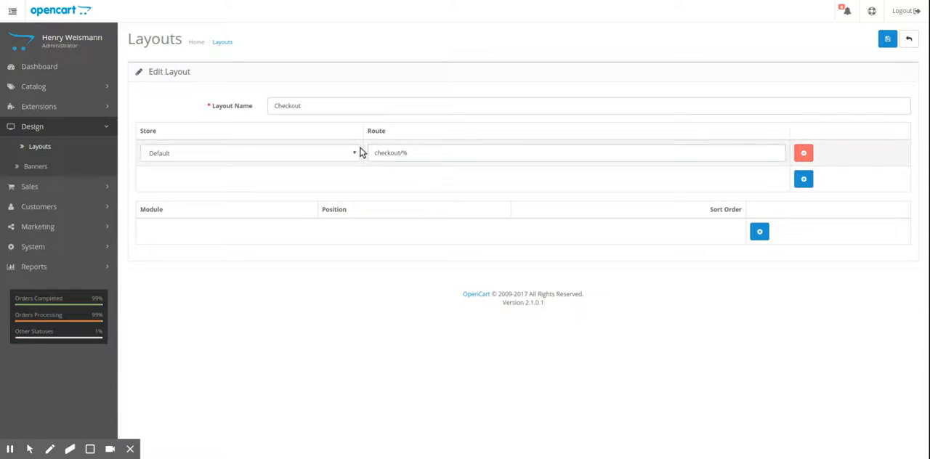
Add HTML Content > Delayed Orders at Content Top of the Checkout layout and save it.
click(758, 231)
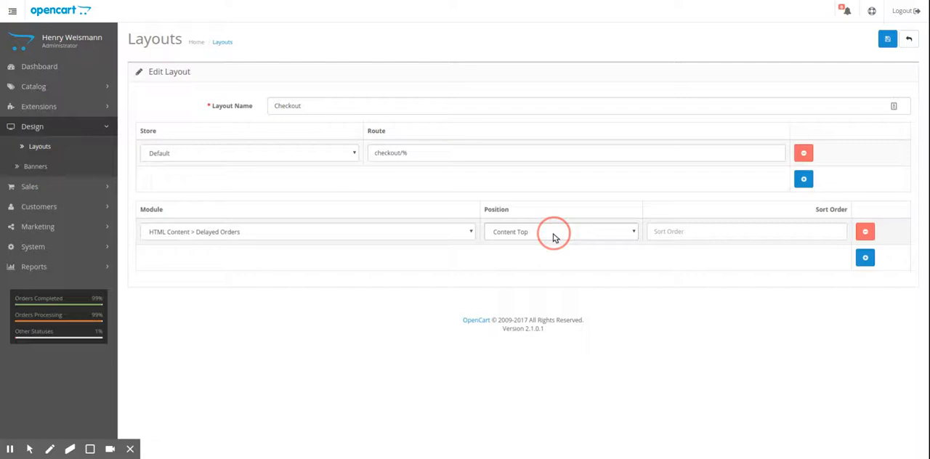
mouse_move(600, 239)
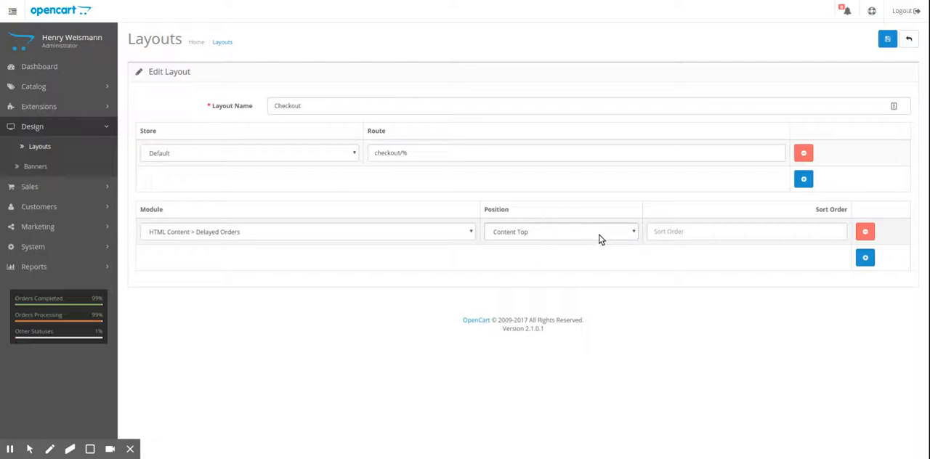
mouse_move(631, 236)
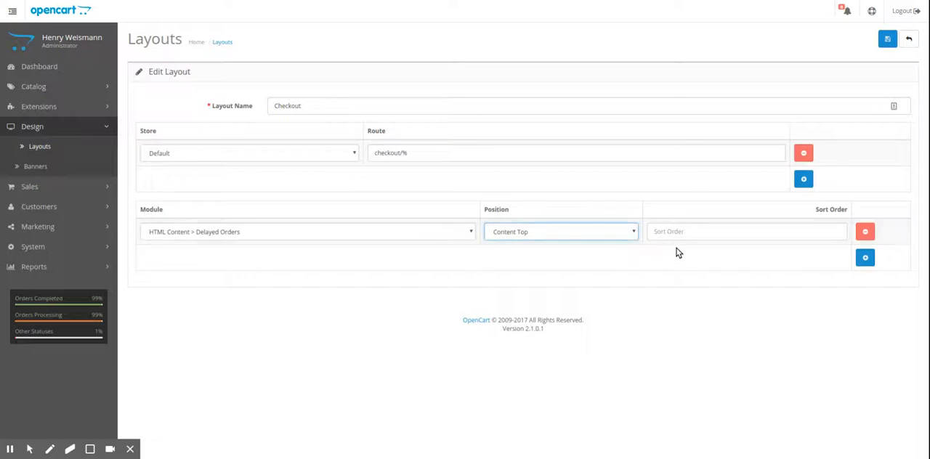
mouse_move(635, 251)
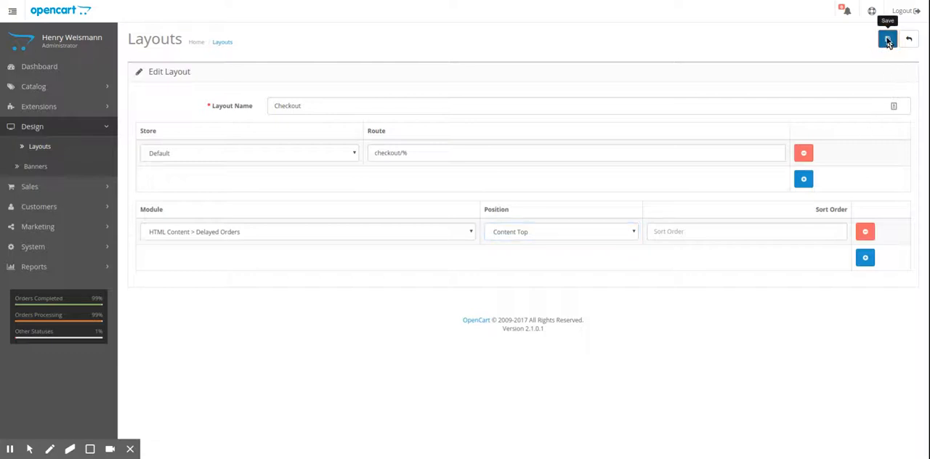
click(886, 38)
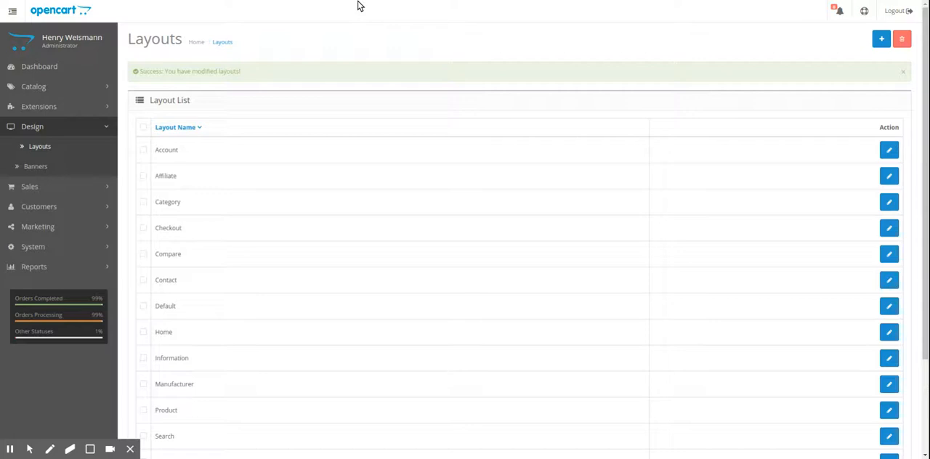
mouse_move(616, 10)
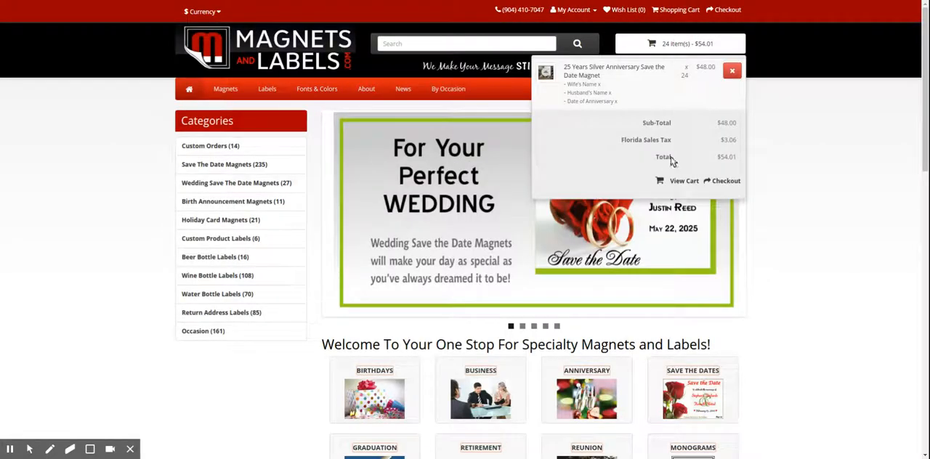
View the Hurricane Irma Notice on the storefront cart and checkout pages.
click(682, 180)
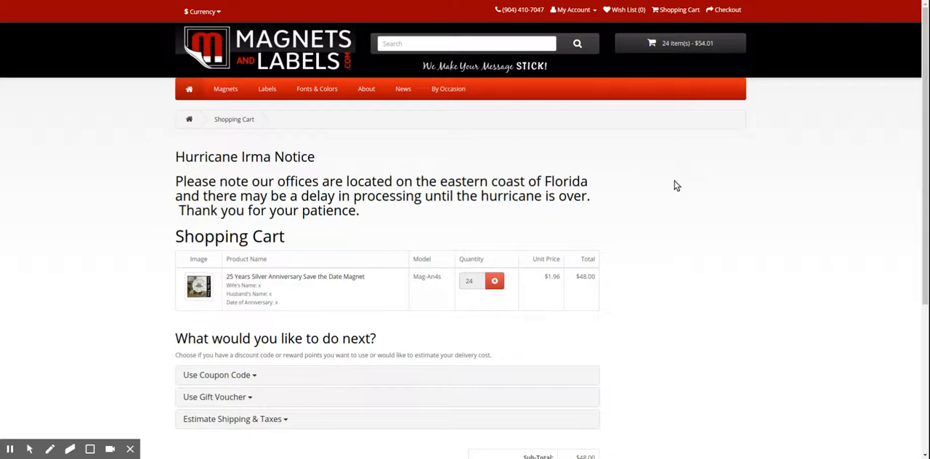
mouse_move(180, 163)
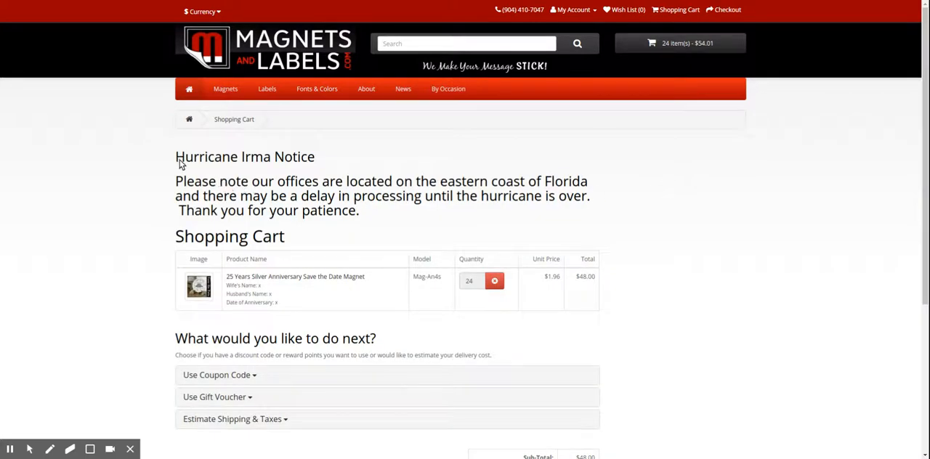
mouse_move(281, 193)
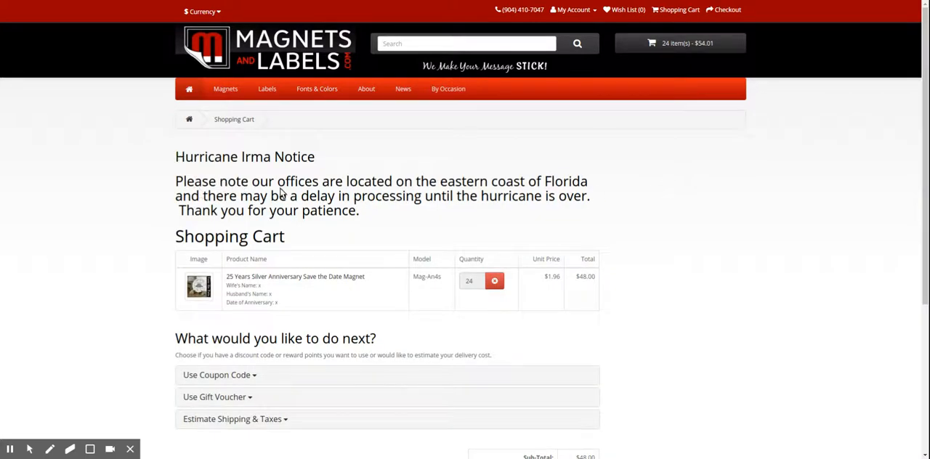
scroll(down, 3)
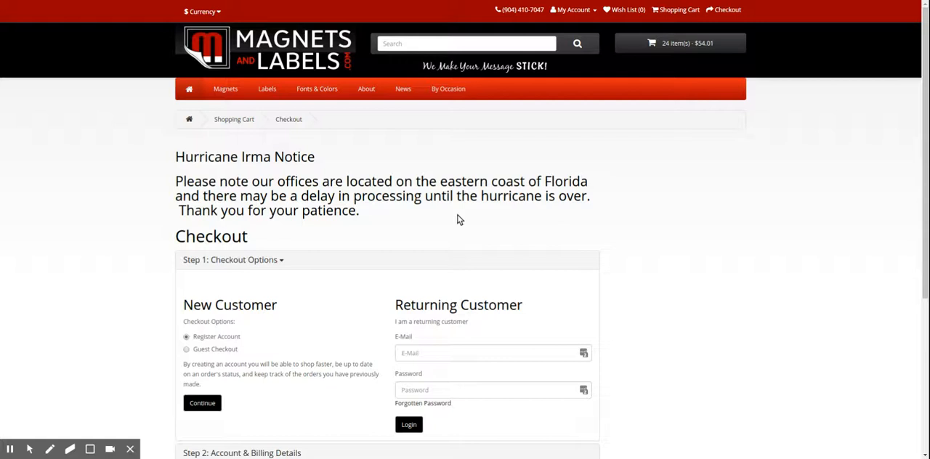
mouse_move(386, 209)
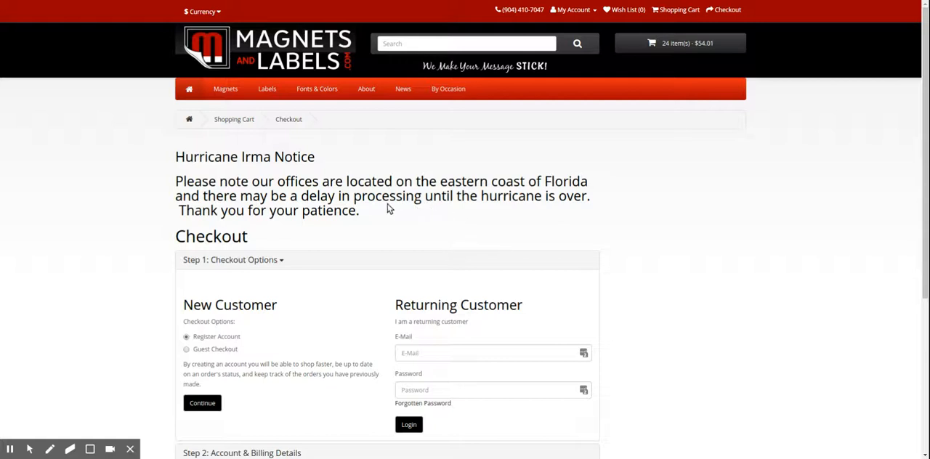
mouse_move(366, 215)
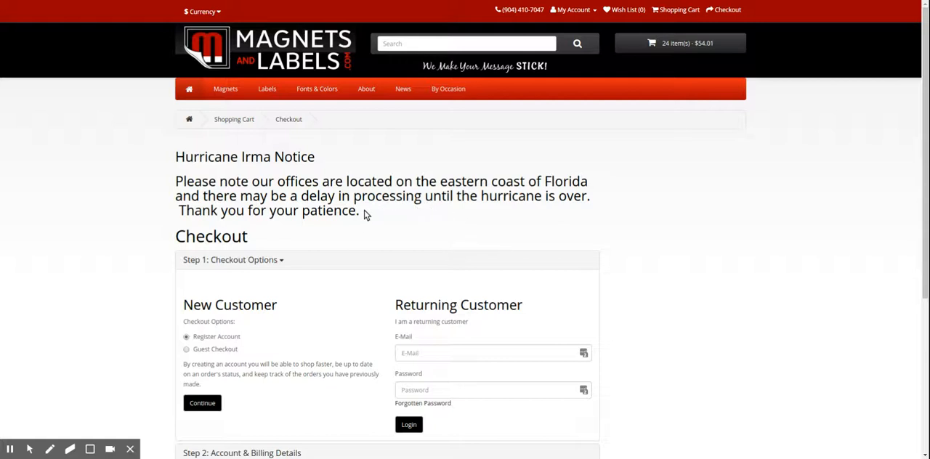
mouse_move(206, 165)
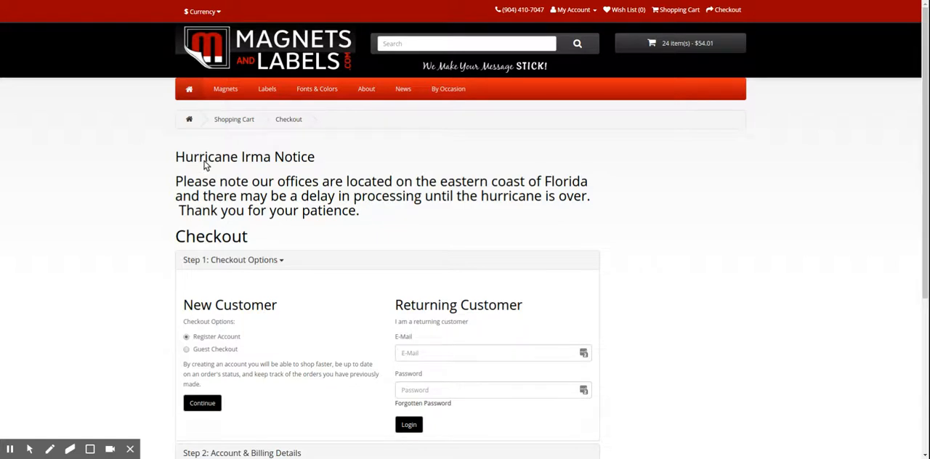
mouse_move(180, 148)
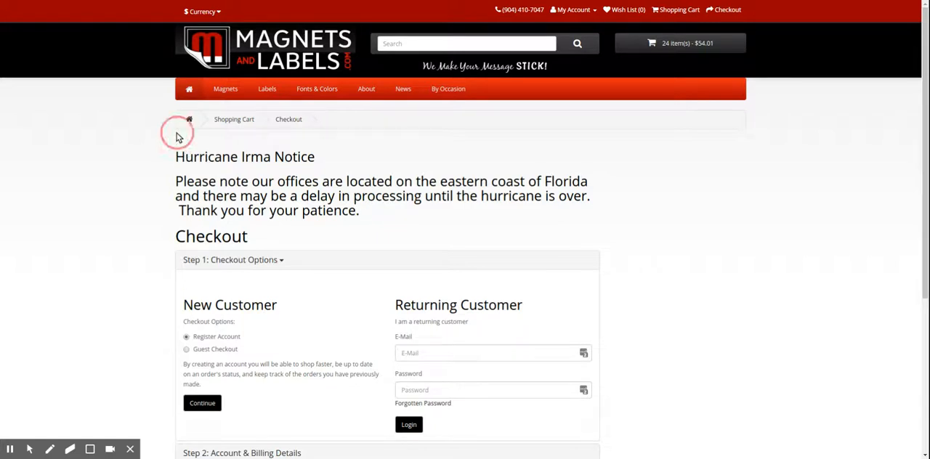
double_click(244, 157)
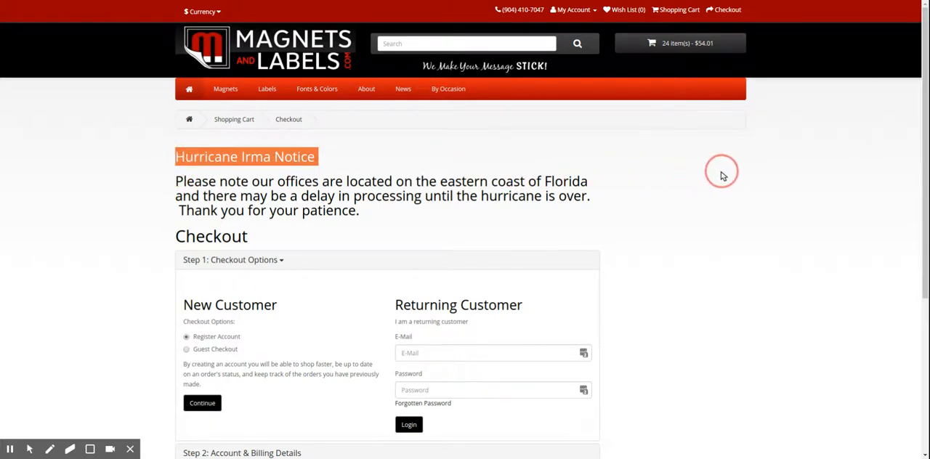
mouse_move(593, 203)
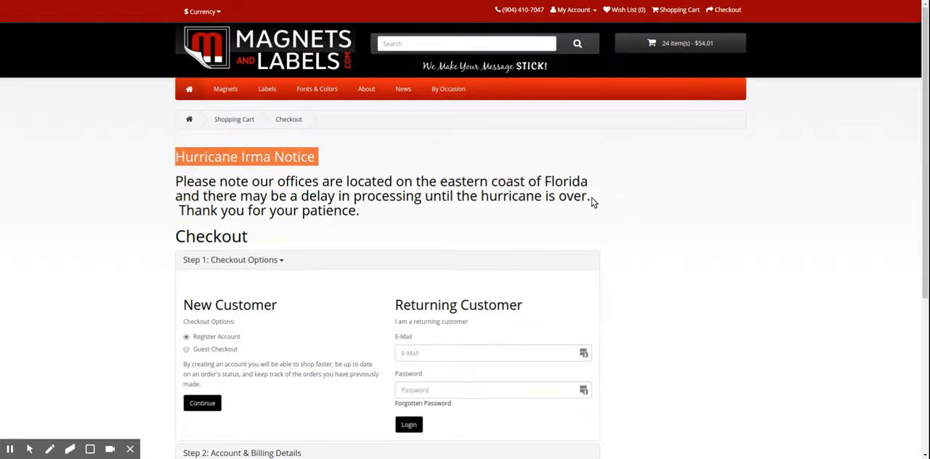
mouse_move(619, 134)
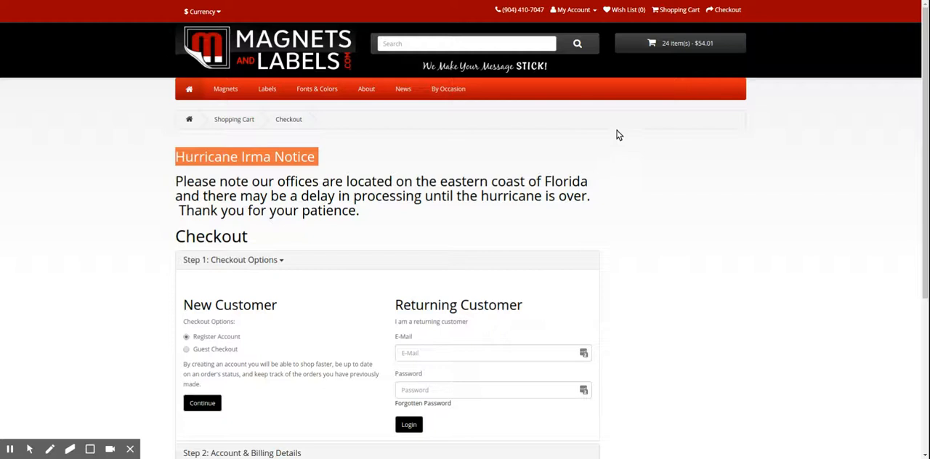
mouse_move(604, 101)
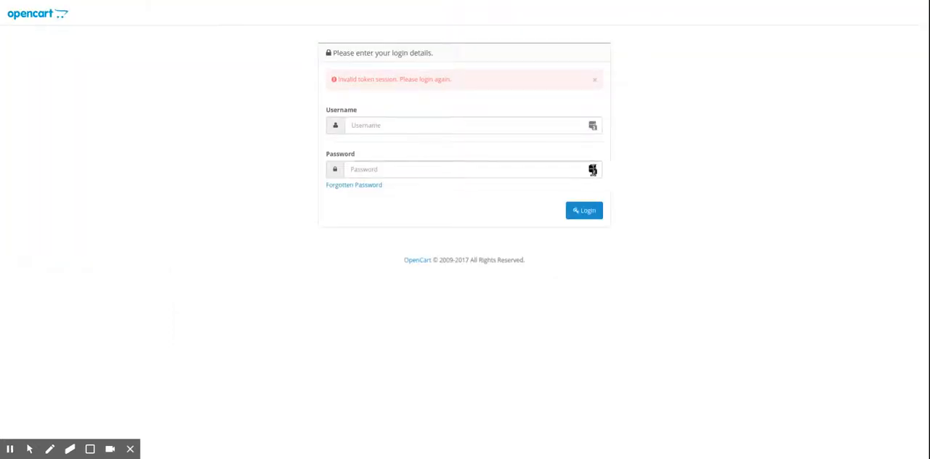
Log in to the admin and show the Module List under Extensions > Modules.
click(465, 169)
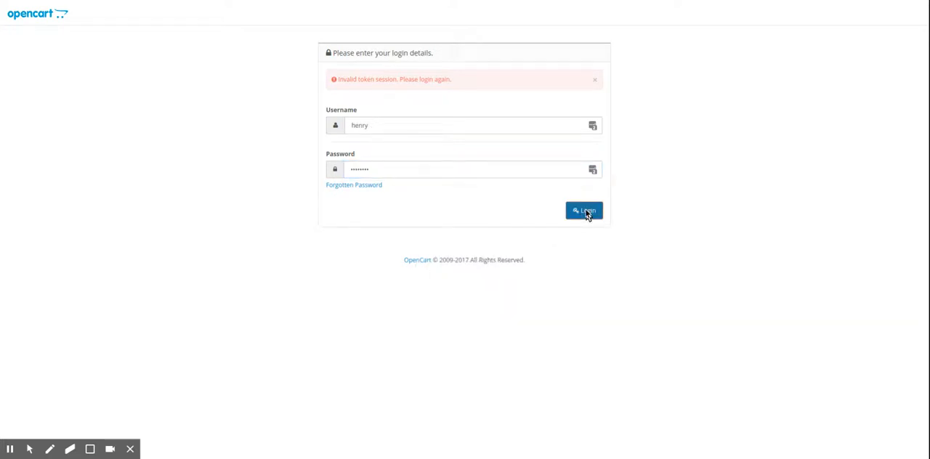
click(584, 211)
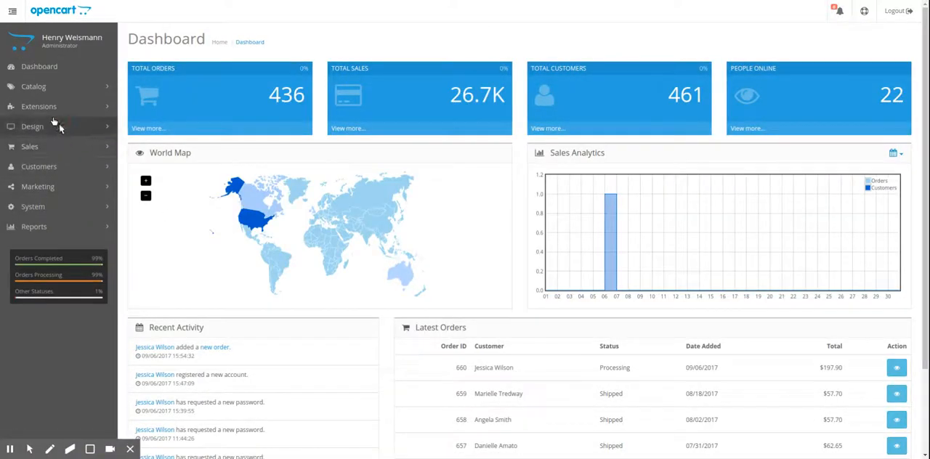
click(38, 106)
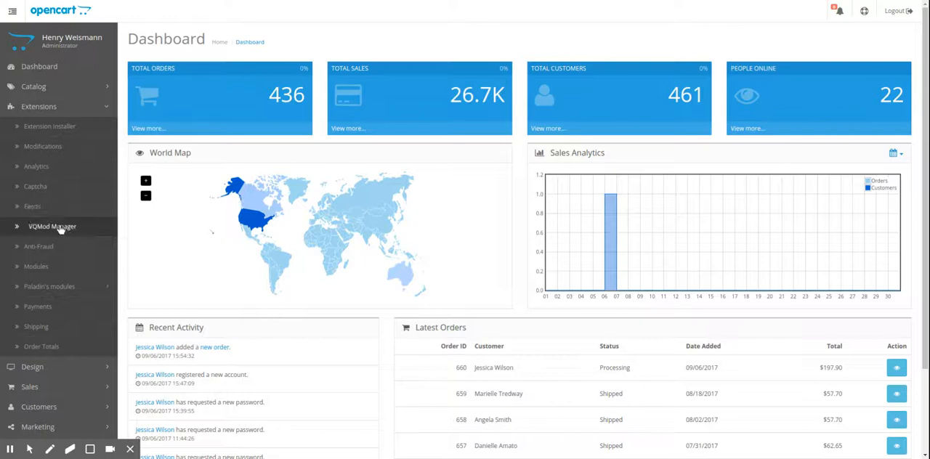
click(35, 265)
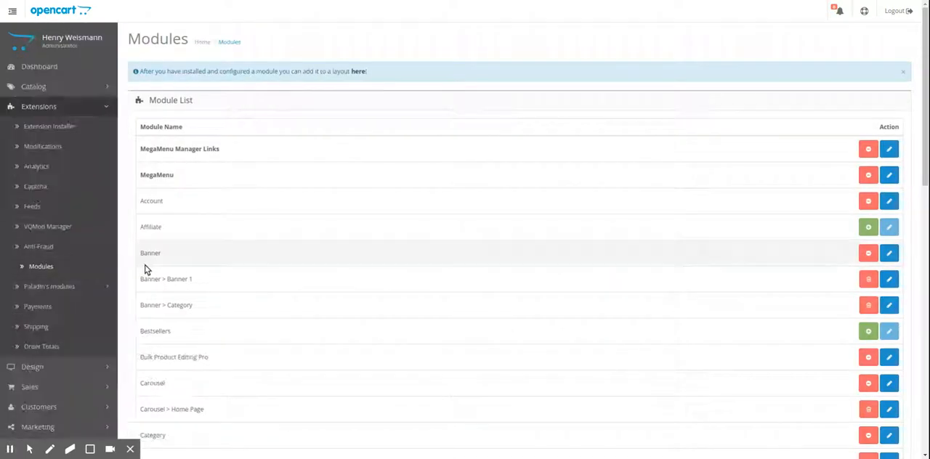
scroll(down, 3)
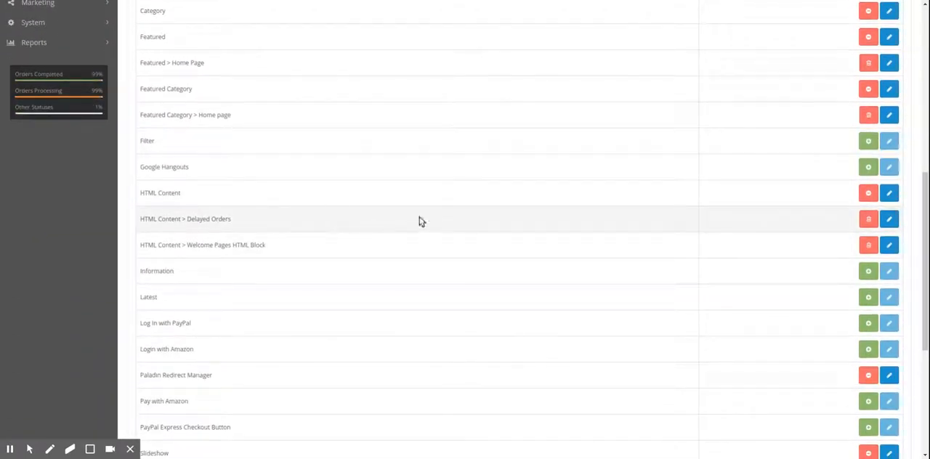
Edit the 'HTML Content > Delayed Orders' module from the Module List.
click(889, 218)
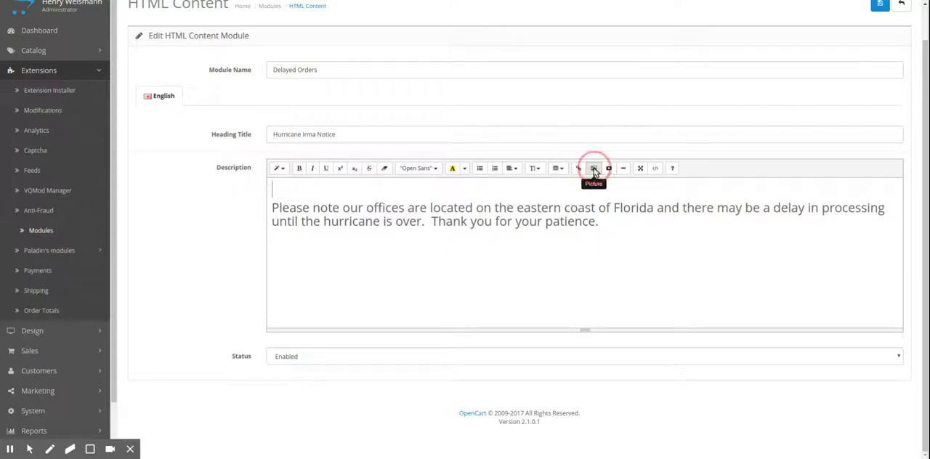
Insert an image from the Image Manager into the Delayed Orders description.
click(592, 168)
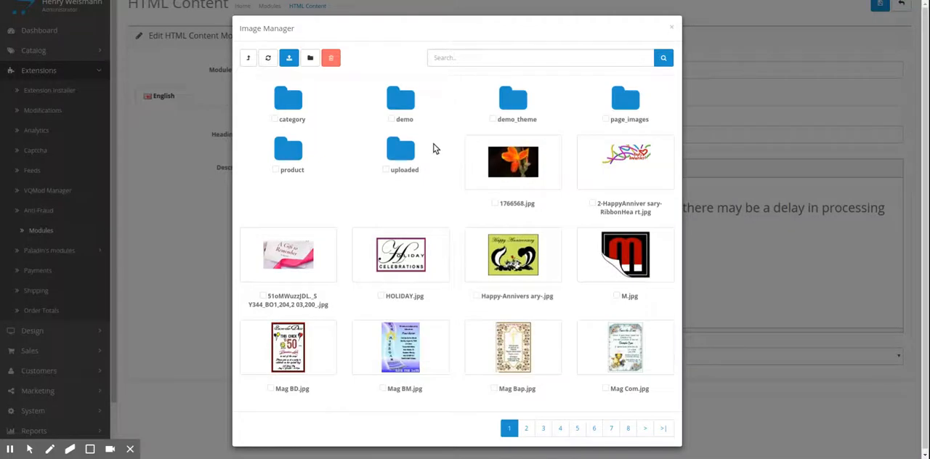
mouse_move(390, 93)
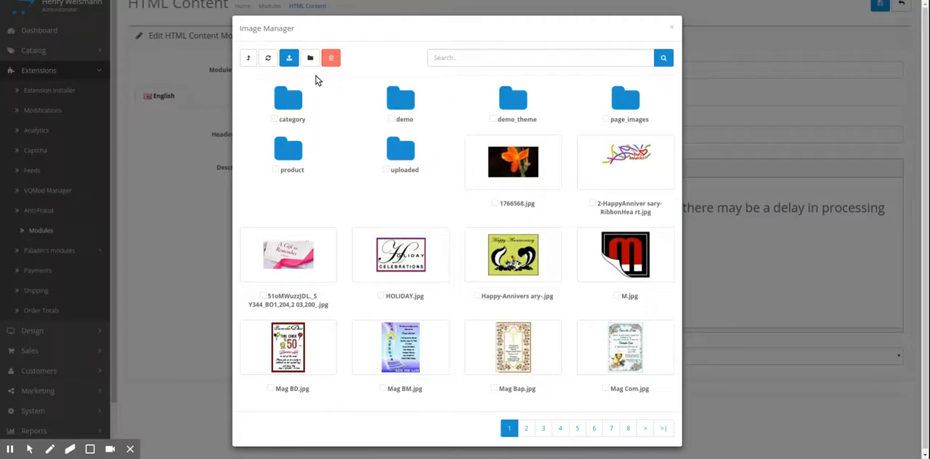
mouse_move(587, 273)
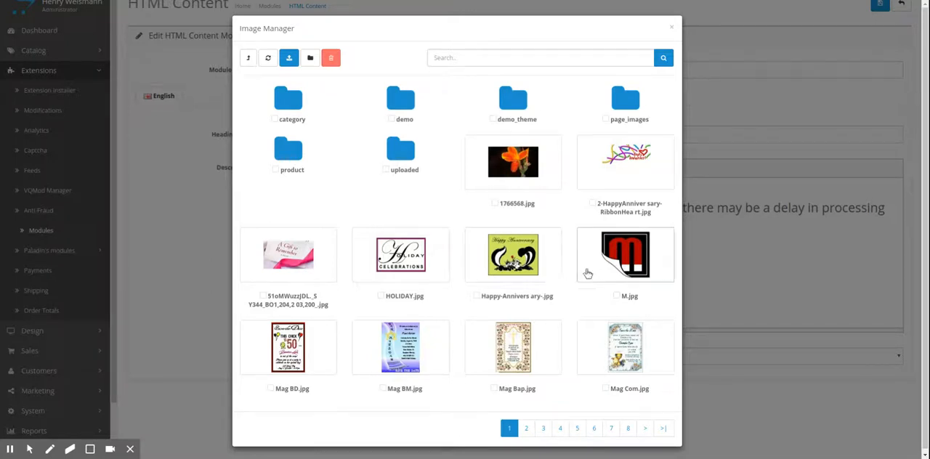
click(670, 28)
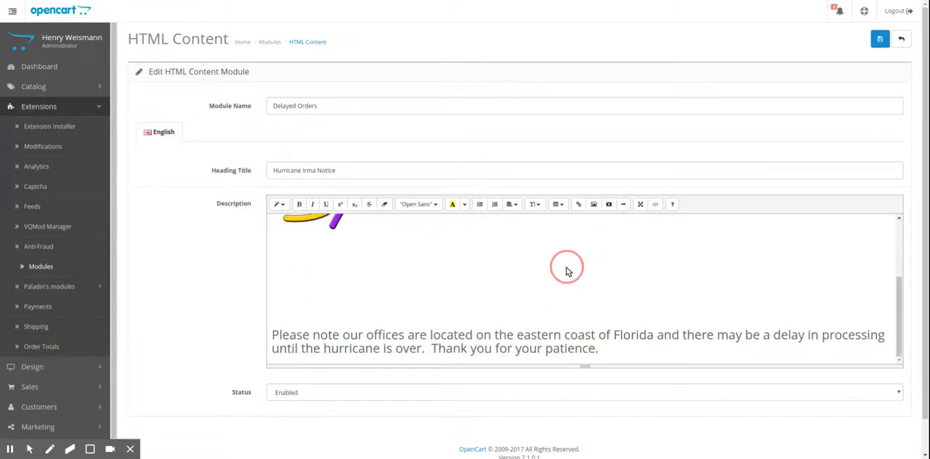
mouse_move(469, 292)
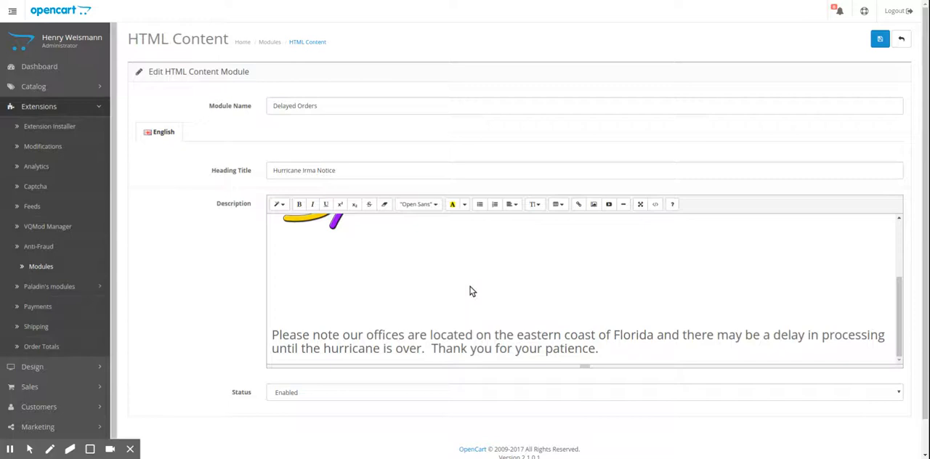
mouse_move(436, 288)
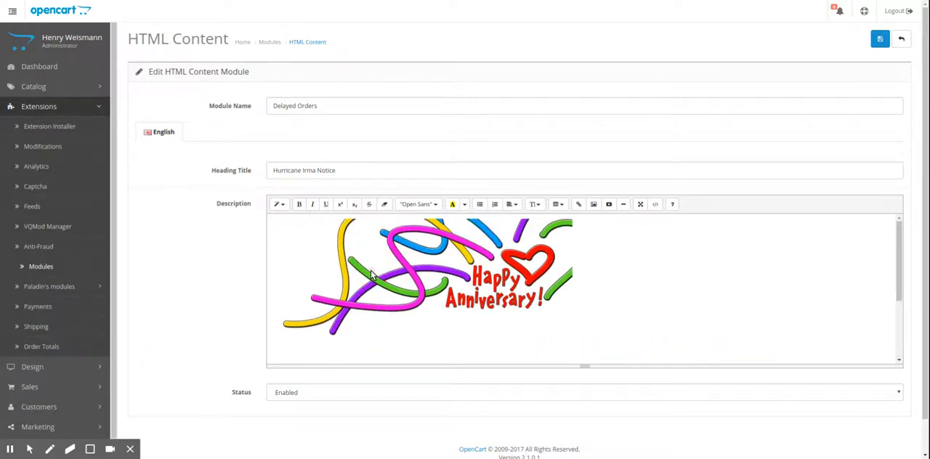
Remove the inserted anniversary image, leaving only the Florida hurricane notice text.
scroll(down, 3)
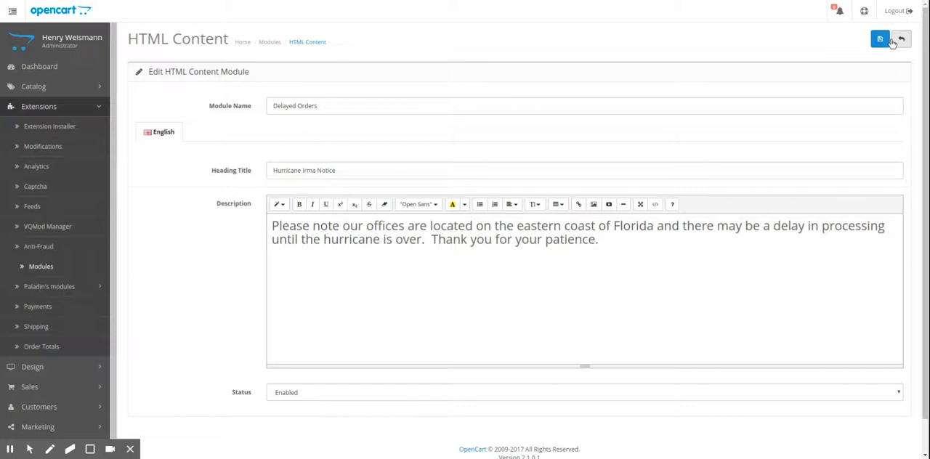
mouse_move(901, 37)
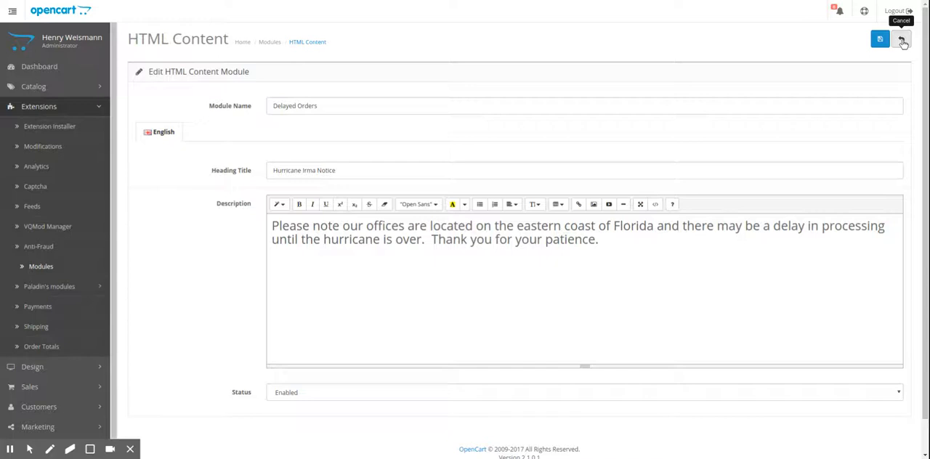
Cancel the Delayed Orders edits and return to the Modules list unsaved.
click(902, 37)
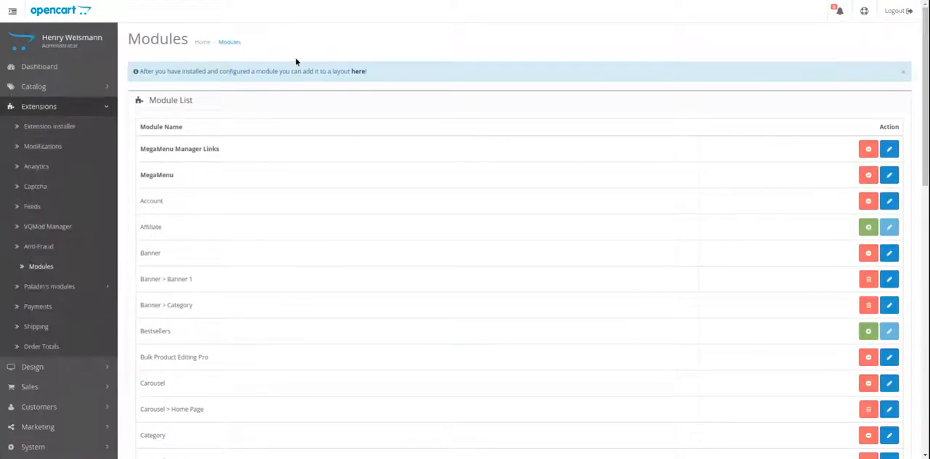
mouse_move(429, 92)
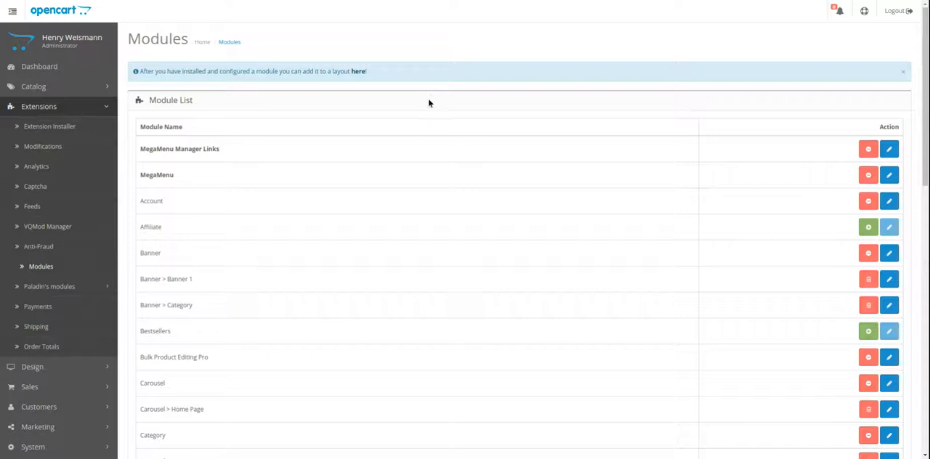
mouse_move(501, 118)
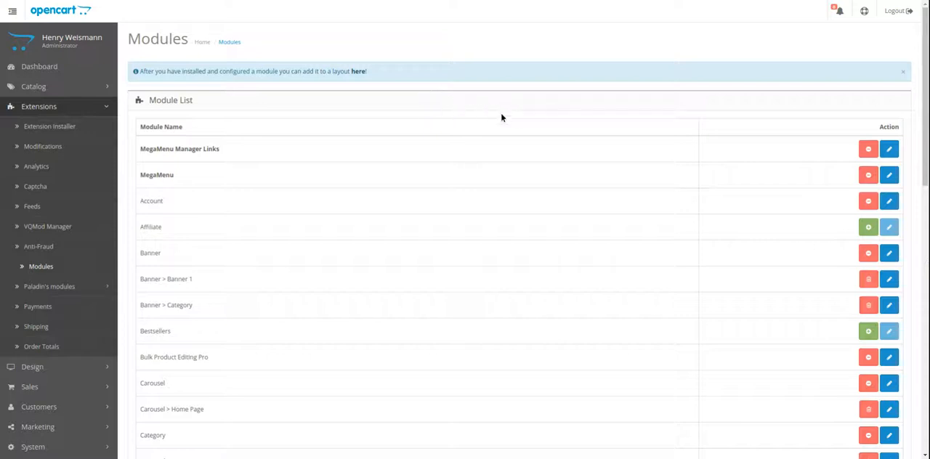
mouse_move(562, 110)
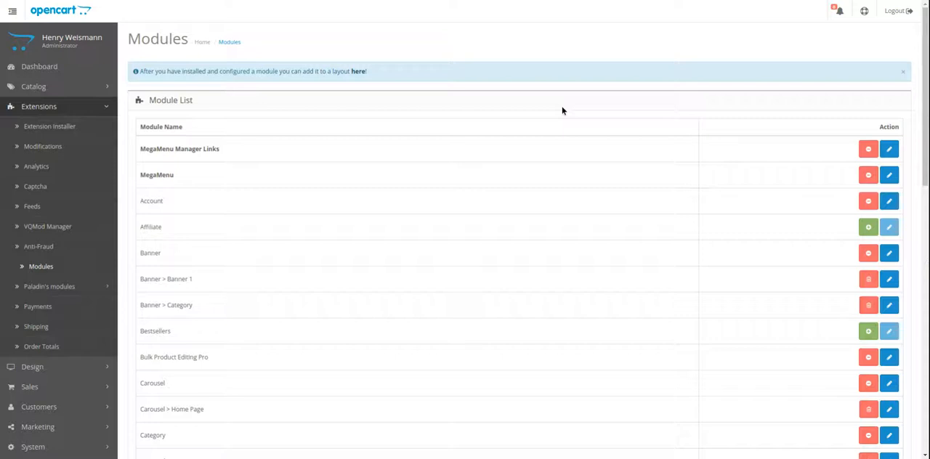
mouse_move(558, 122)
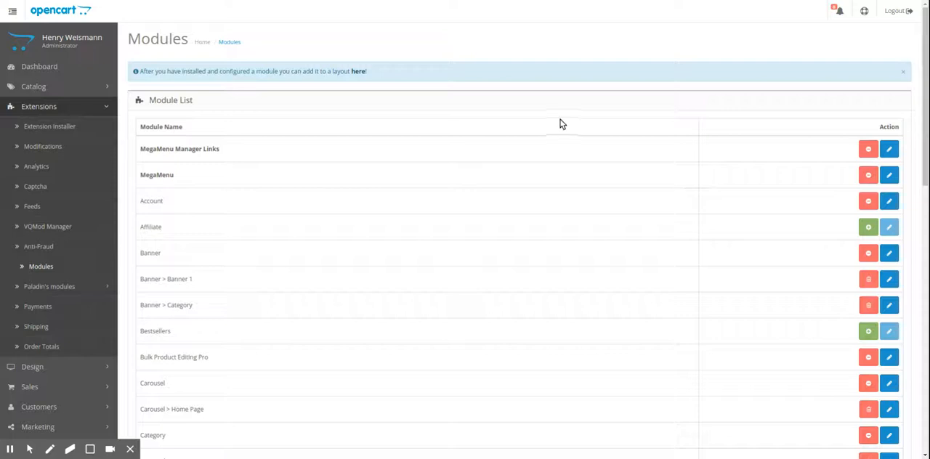
mouse_move(607, 134)
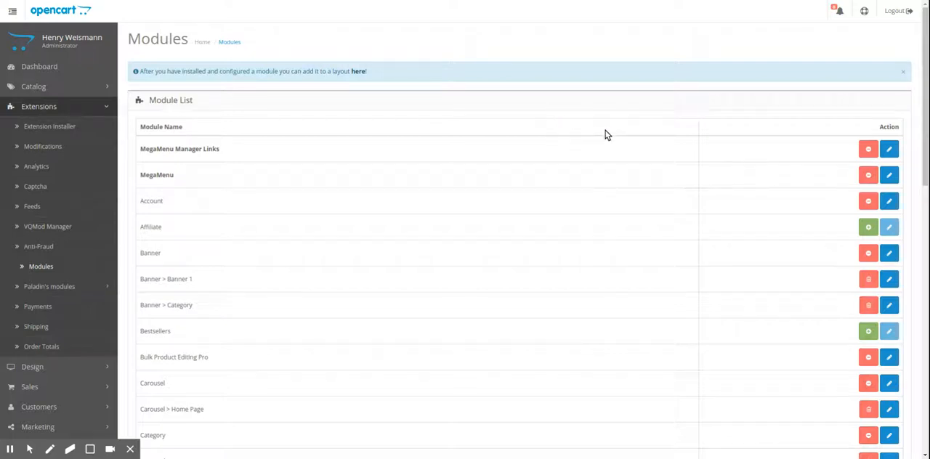
mouse_move(637, 140)
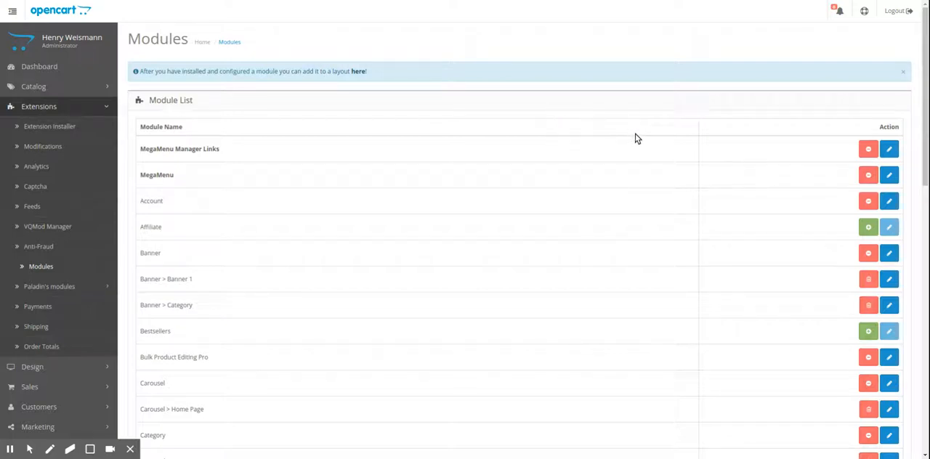
mouse_move(668, 120)
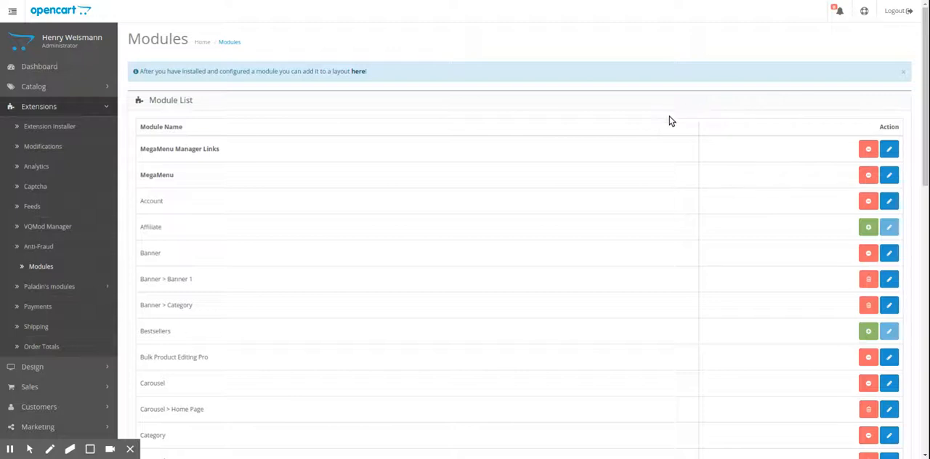
mouse_move(708, 105)
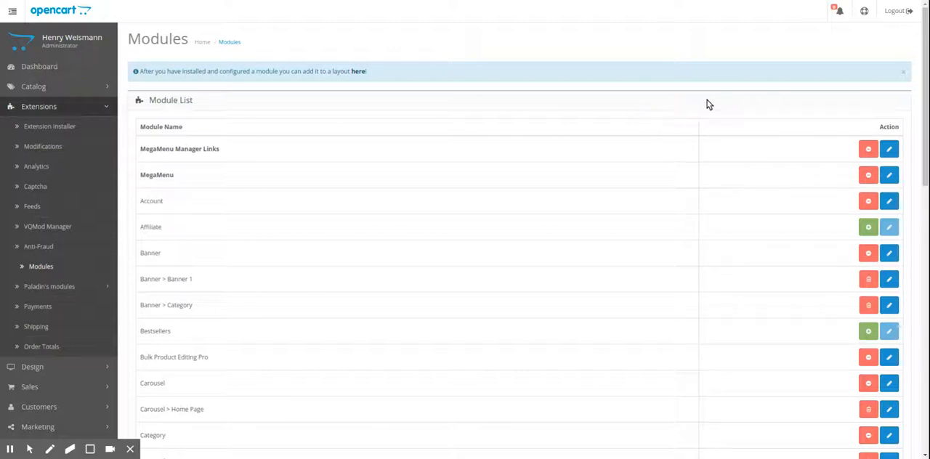
mouse_move(732, 81)
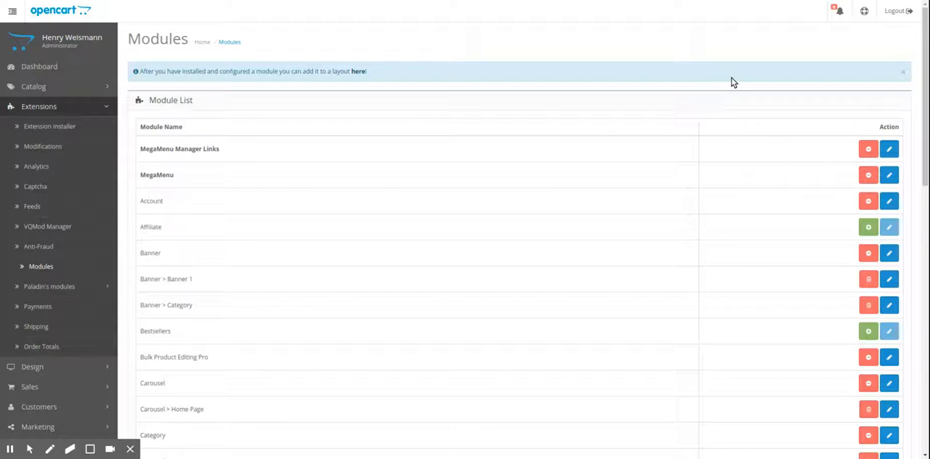